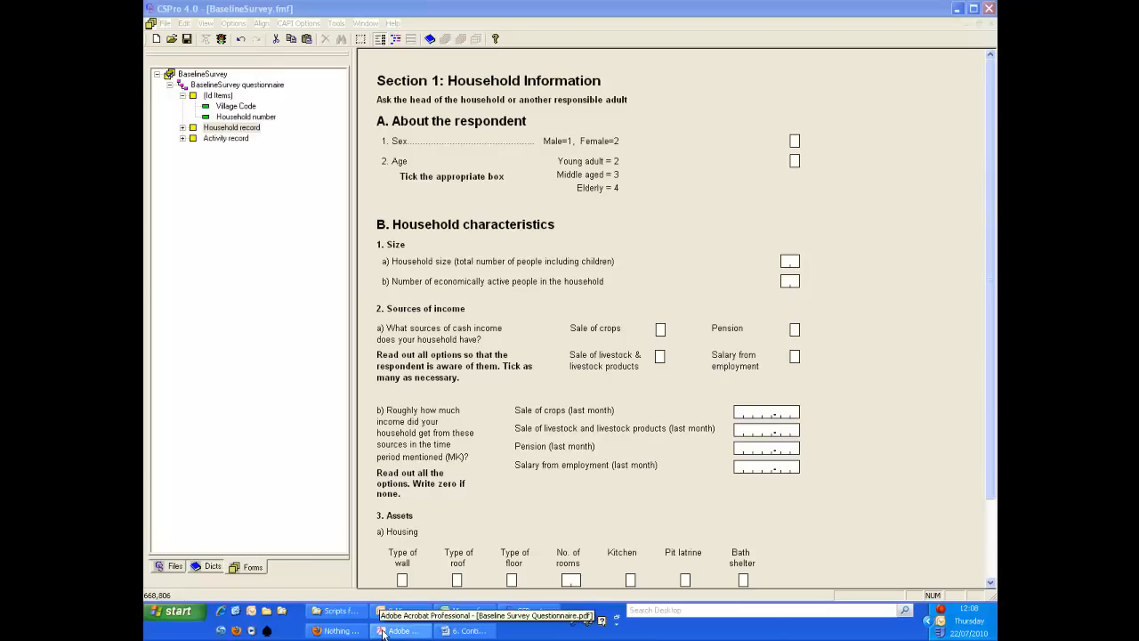
# Bring the Baseline Survey Questionnaire PDF to the front at the housing assets table.
pyautogui.click(403, 630)
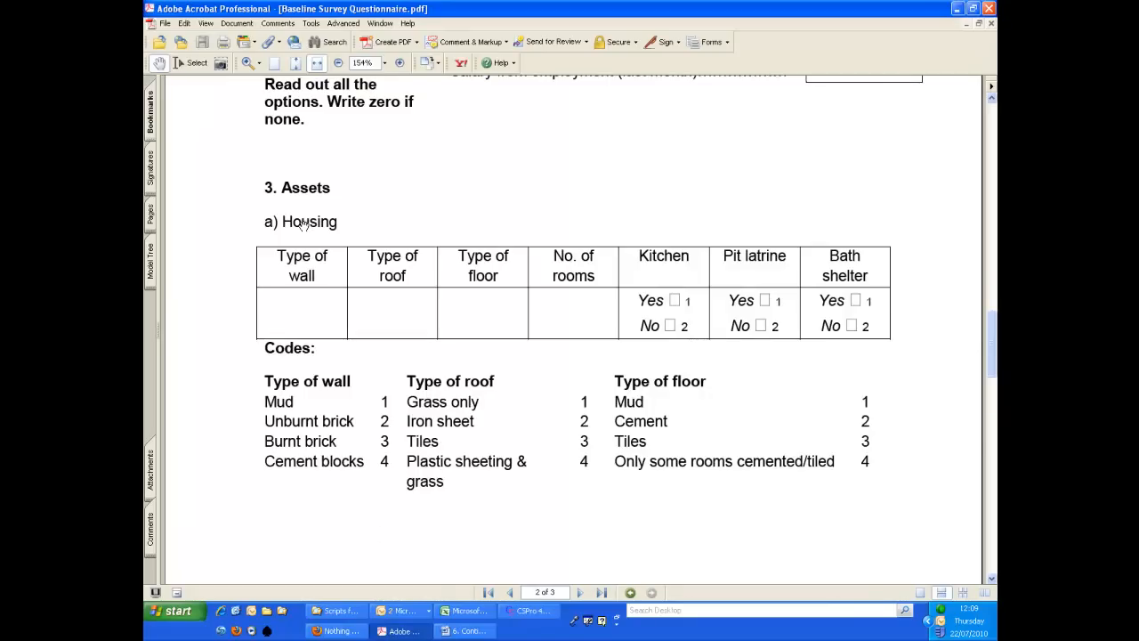
pyautogui.moveTo(273, 227)
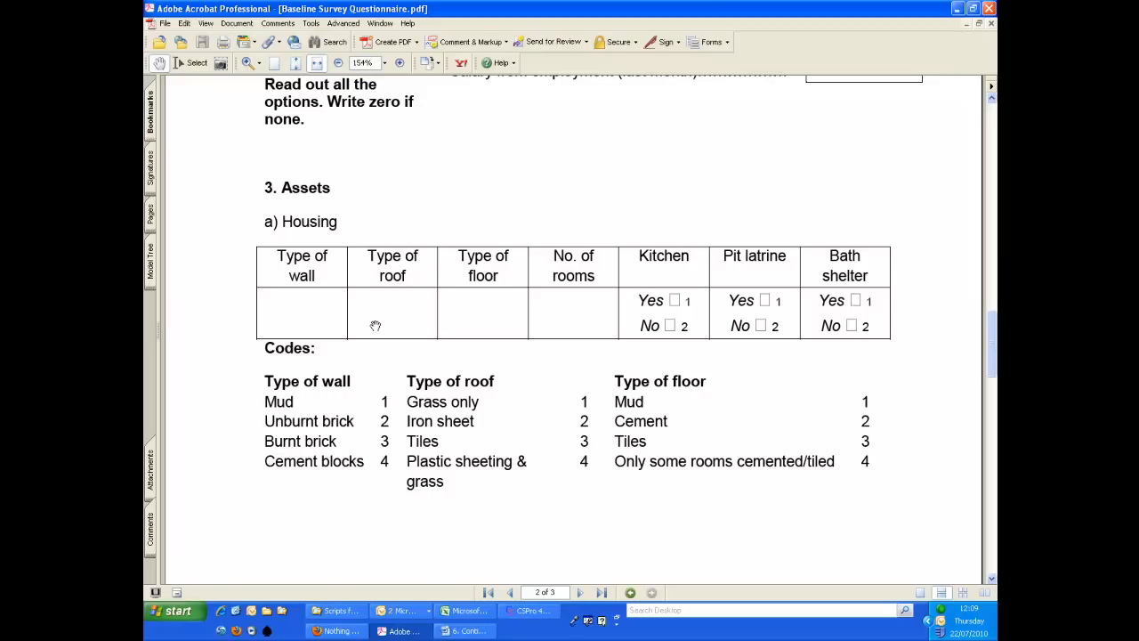
pyautogui.moveTo(709, 276)
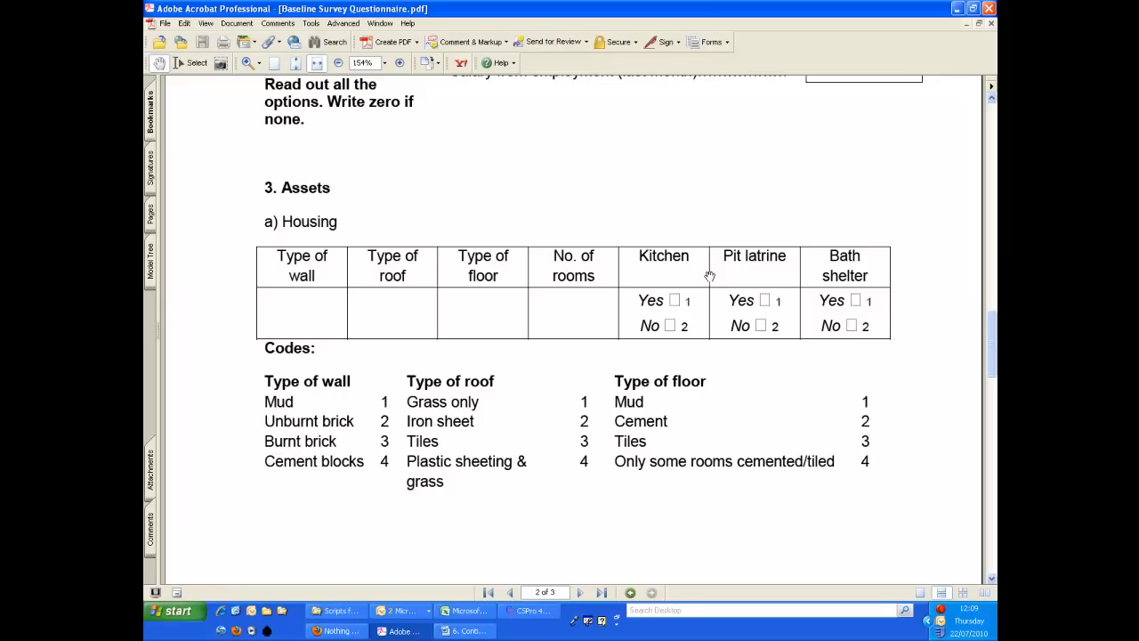
pyautogui.moveTo(685, 299)
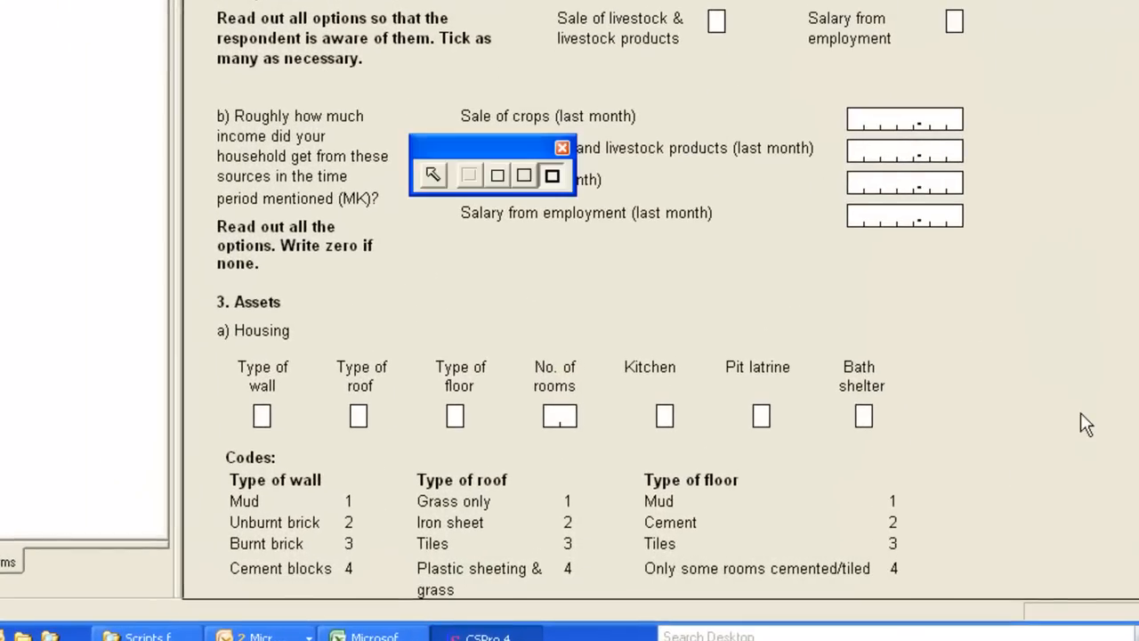
pyautogui.moveTo(569, 282)
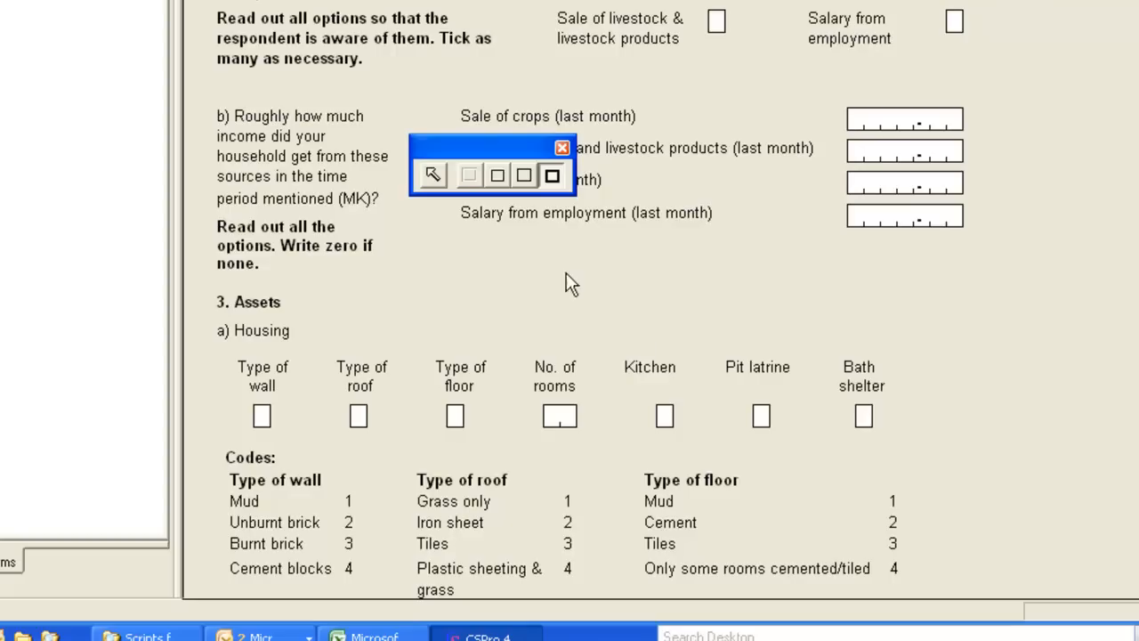
pyautogui.moveTo(494, 175)
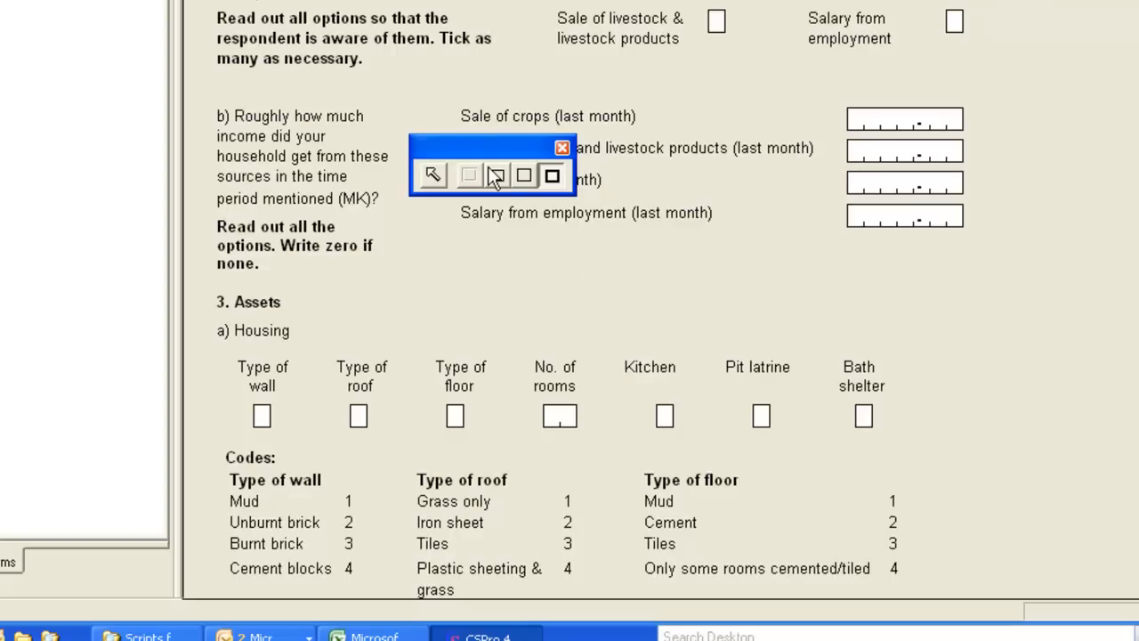
pyautogui.moveTo(498, 174)
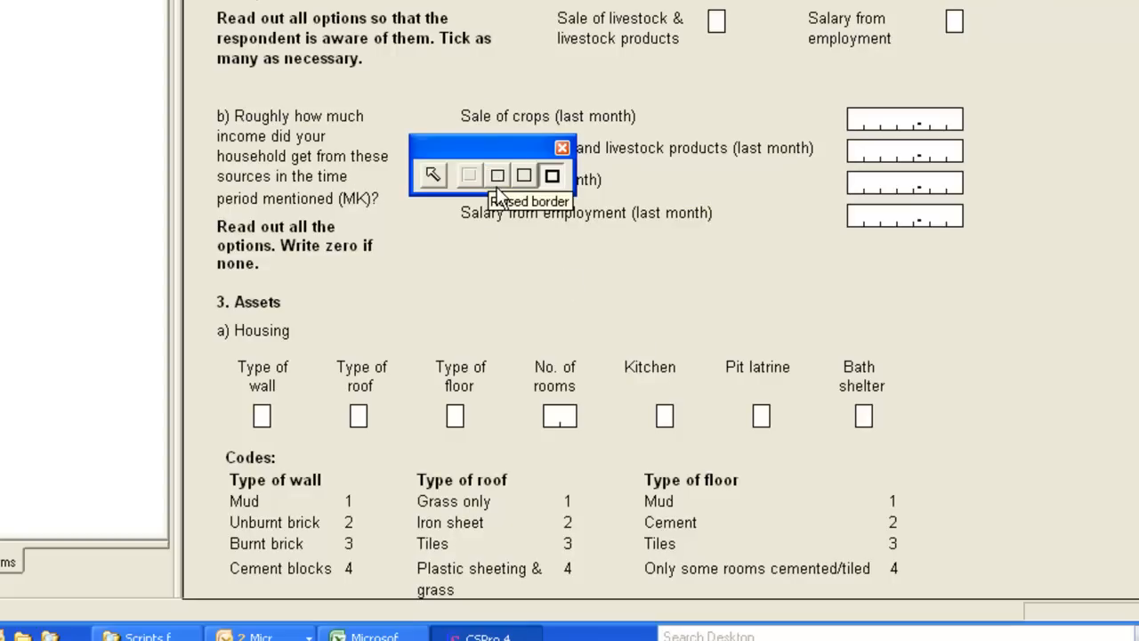
pyautogui.moveTo(469, 175)
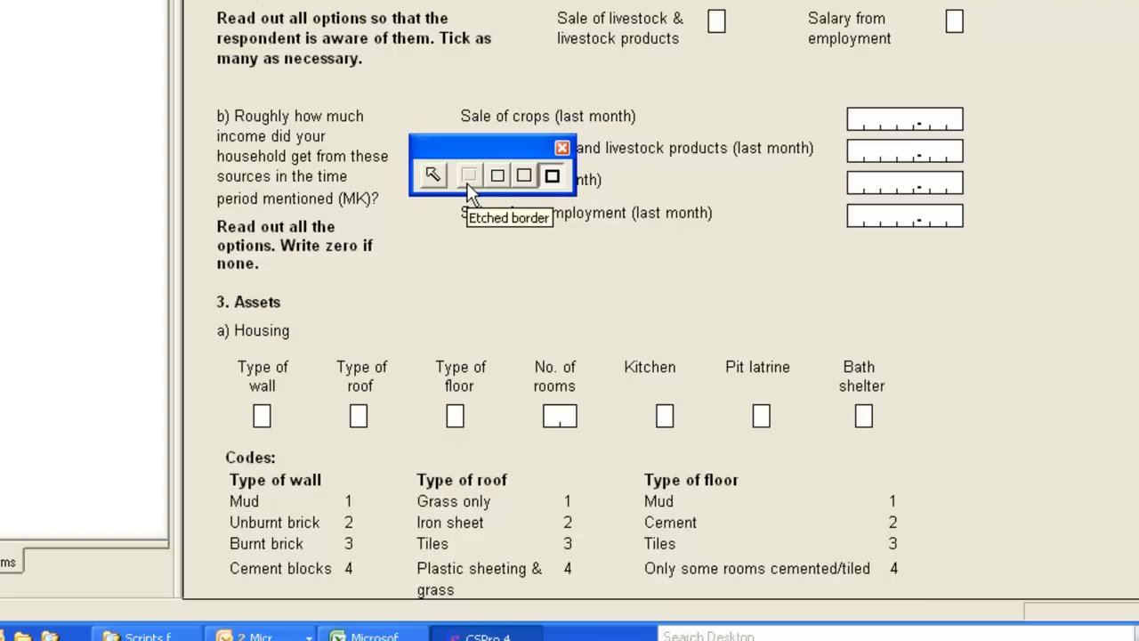
pyautogui.moveTo(524, 175)
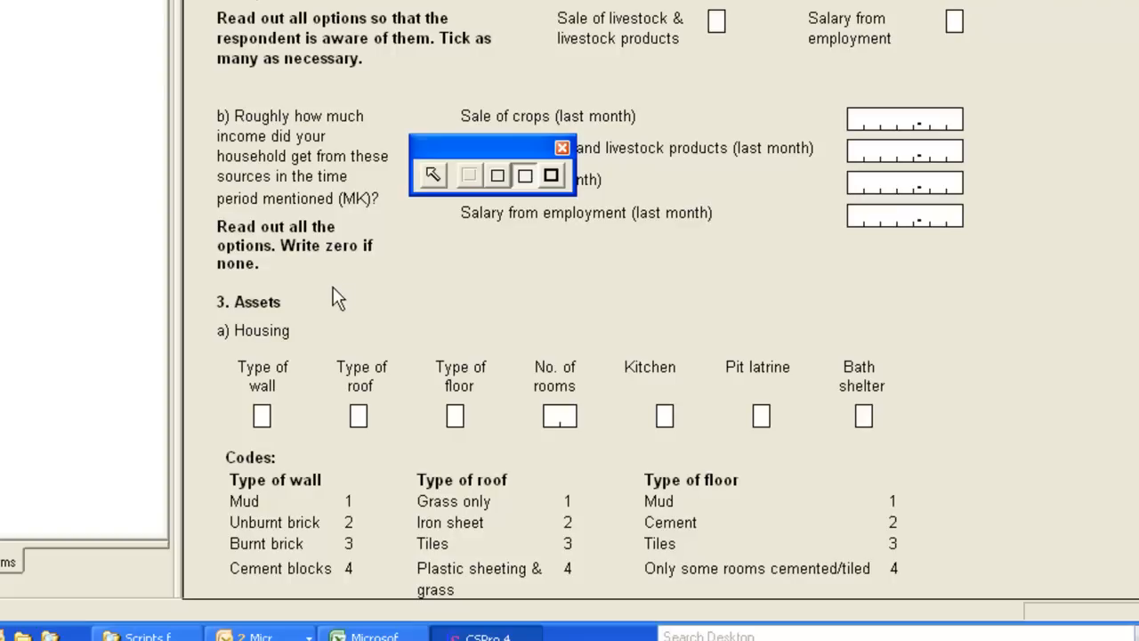
pyautogui.moveTo(227, 356)
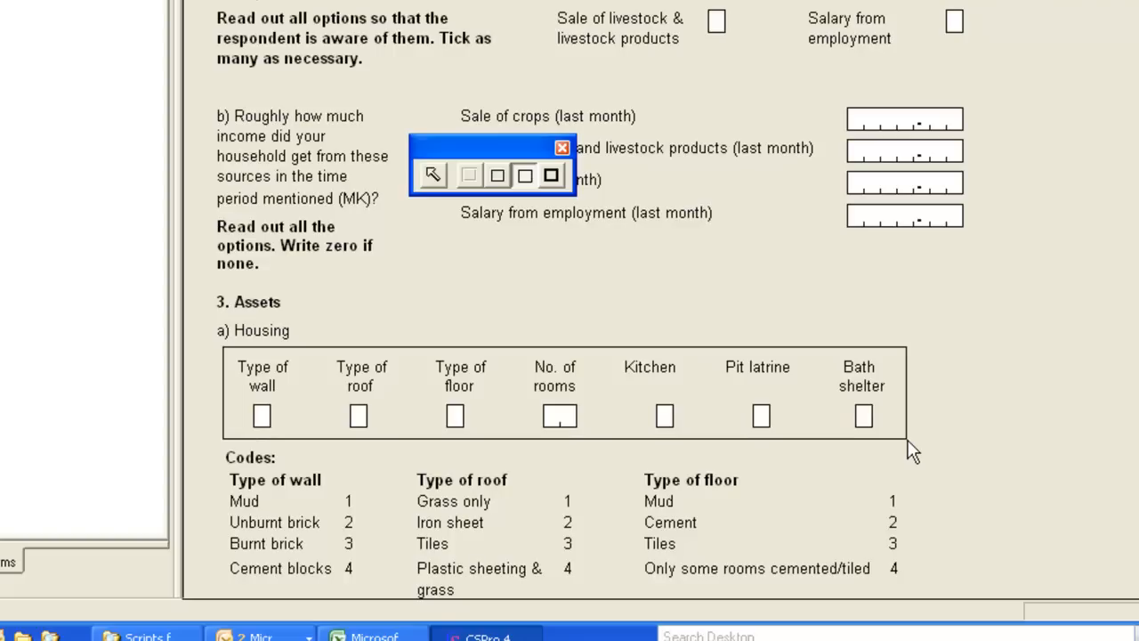
pyautogui.moveTo(880, 436)
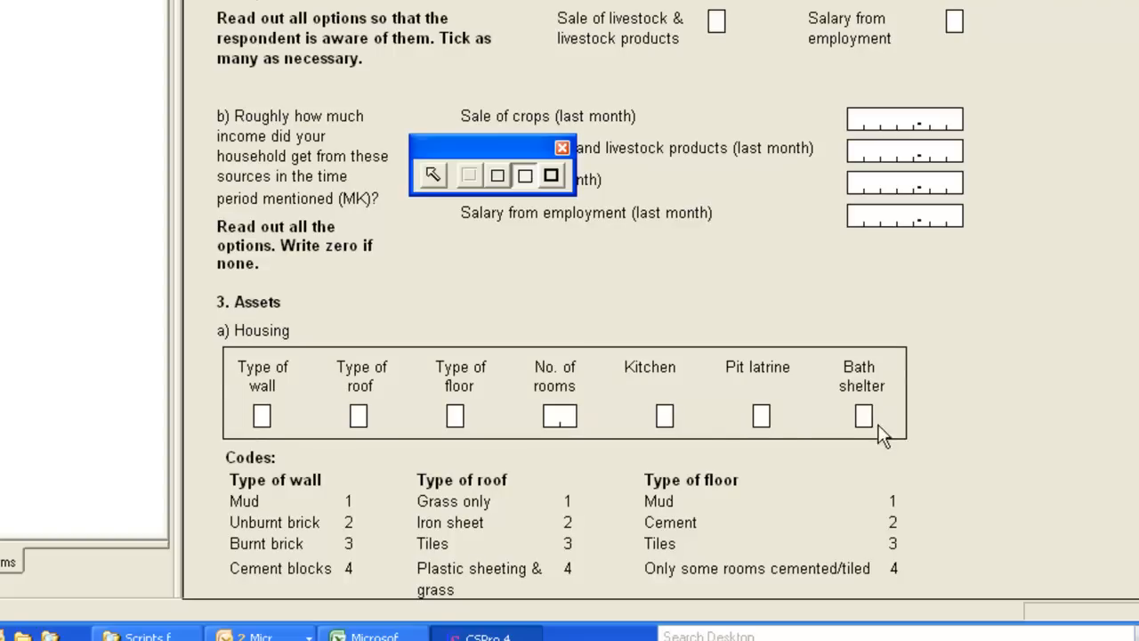
pyautogui.moveTo(434, 174)
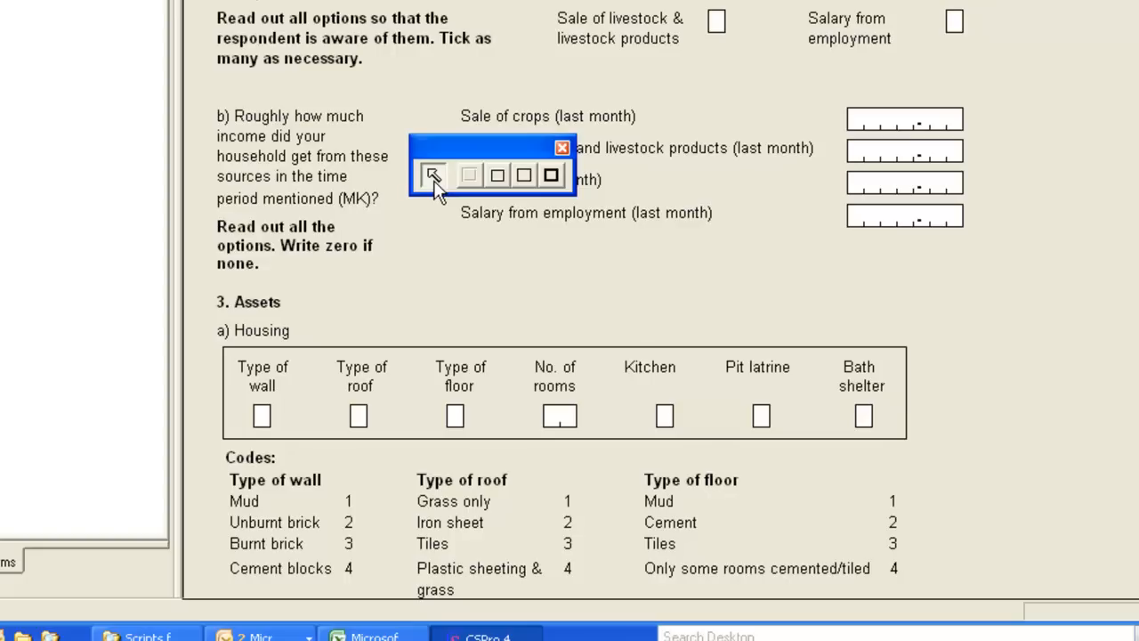
pyautogui.moveTo(925, 431)
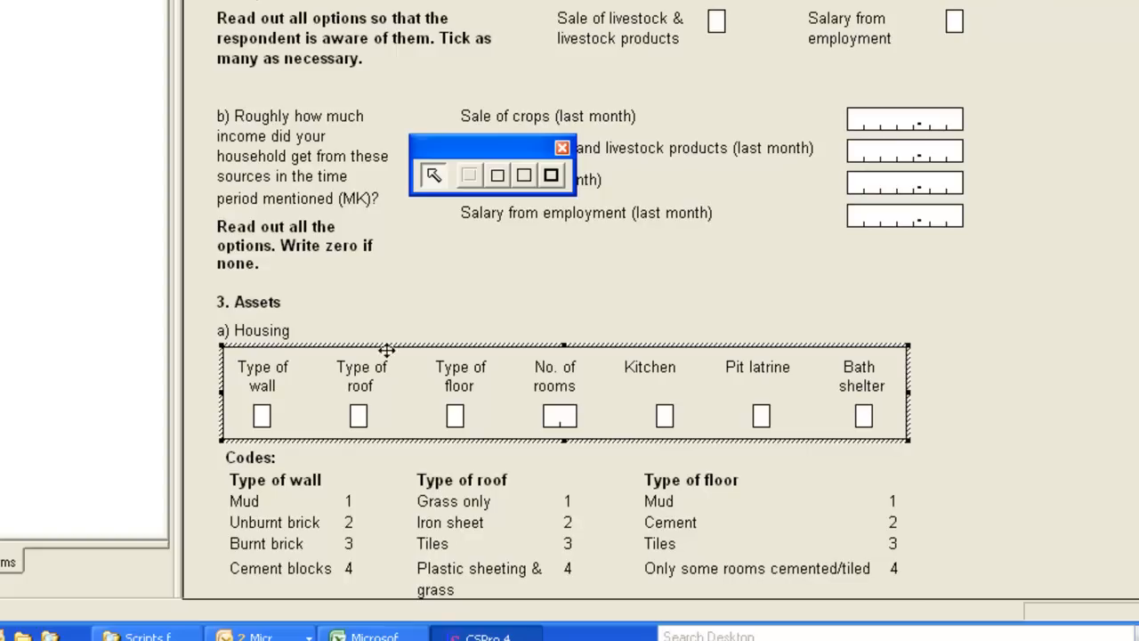
pyautogui.moveTo(556, 349)
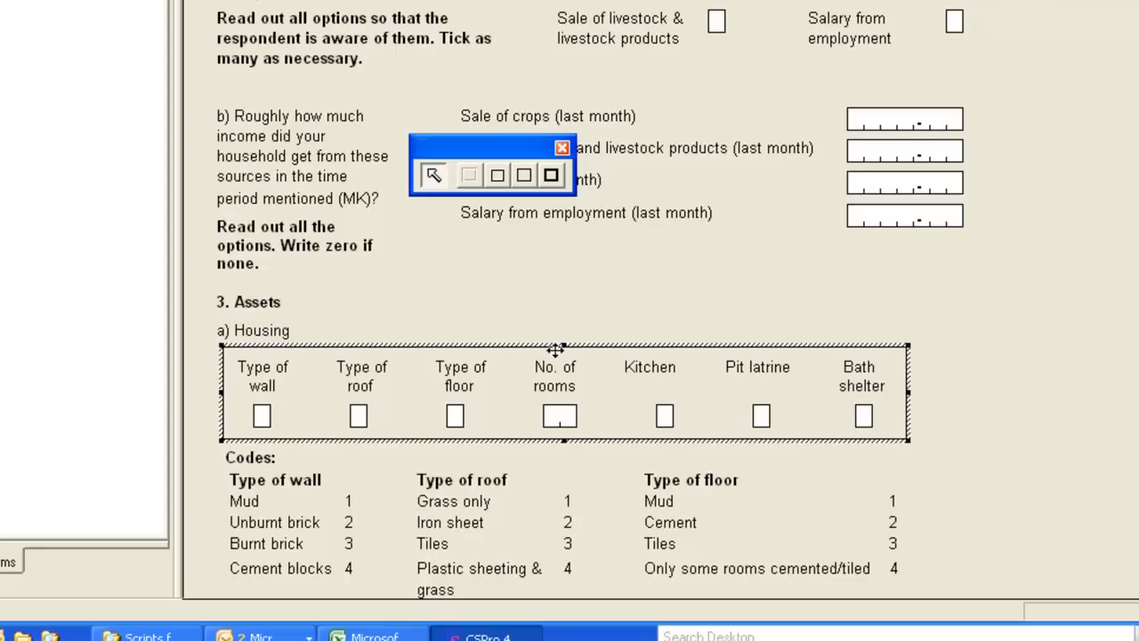
pyautogui.moveTo(556, 350); pyautogui.dragTo(565, 323)
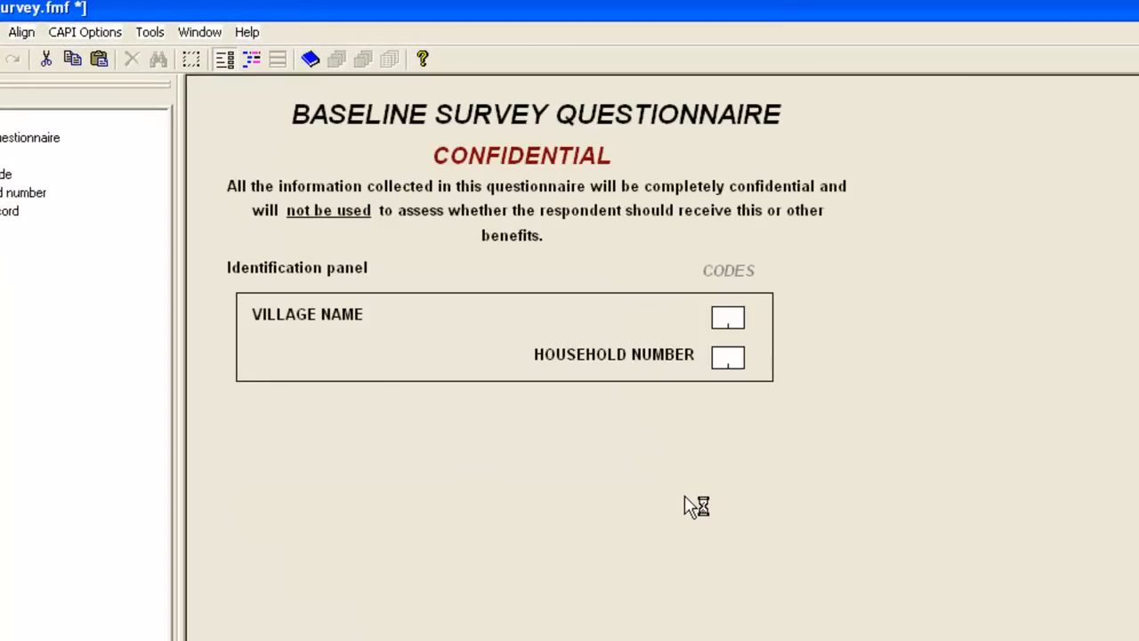
pyautogui.moveTo(498, 319)
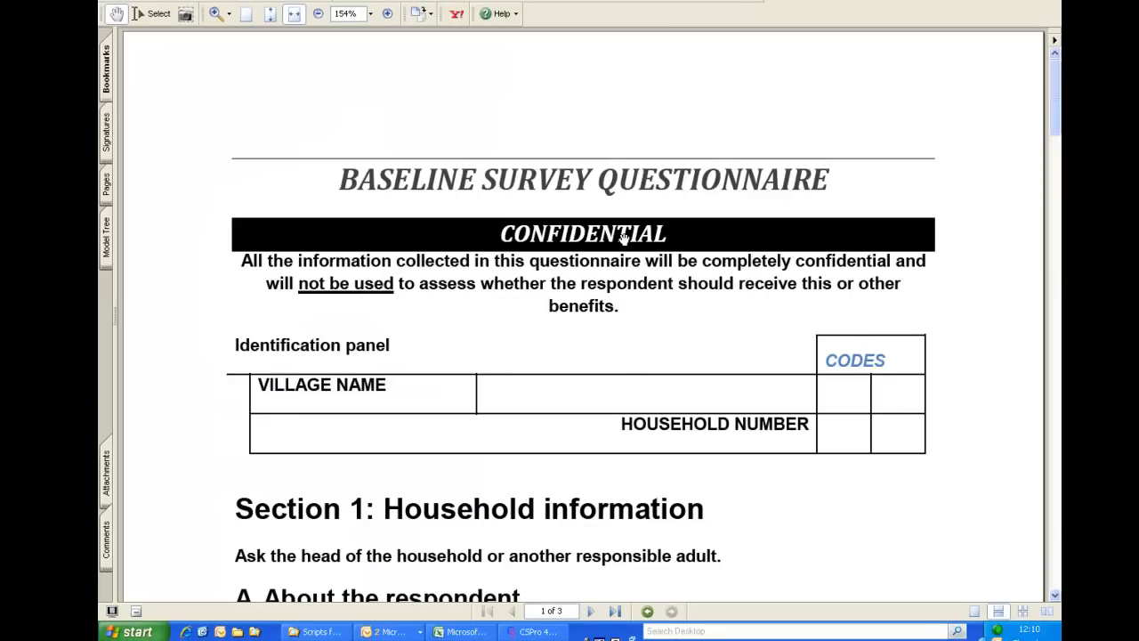
pyautogui.moveTo(748, 234)
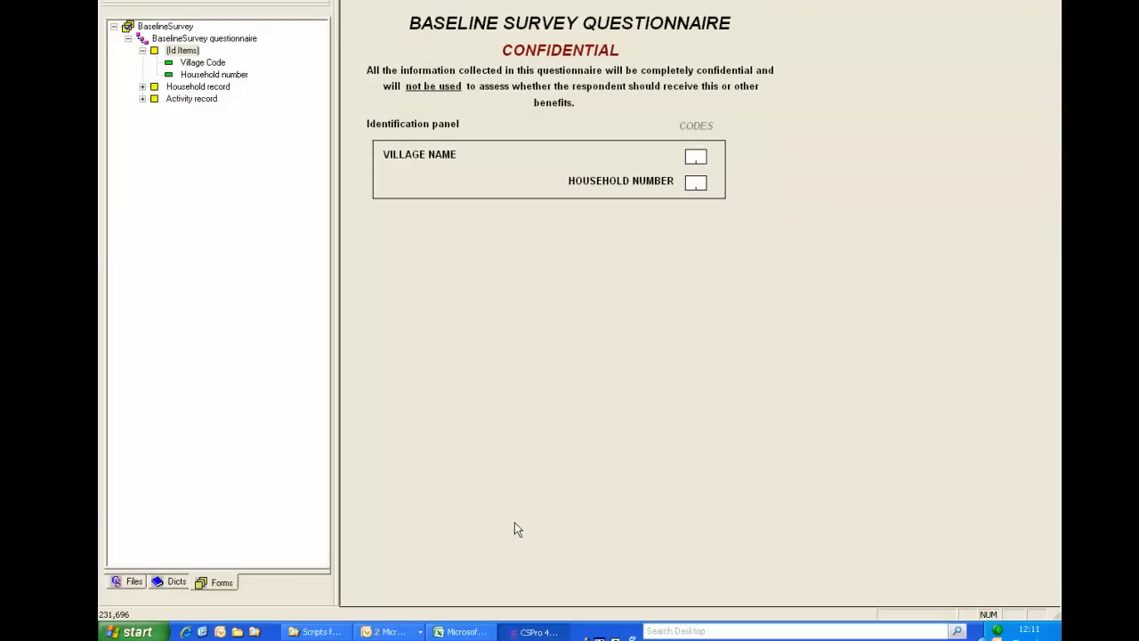
pyautogui.moveTo(528, 523)
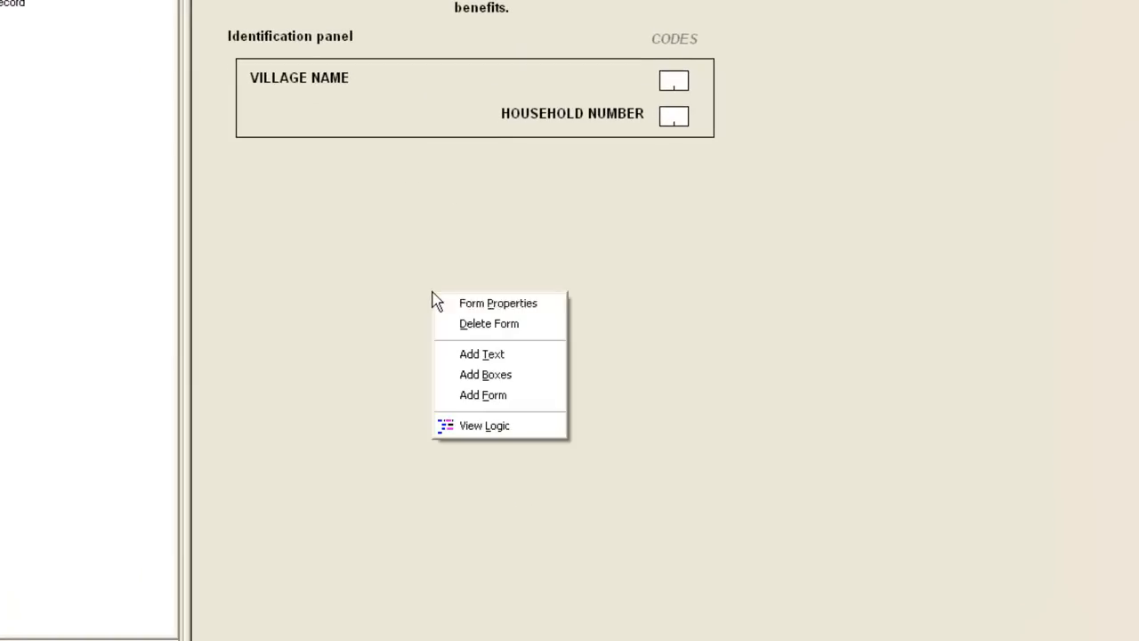
# Try a dark green form background via Form Properties, then revert it to the default grey.
pyautogui.click(497, 302)
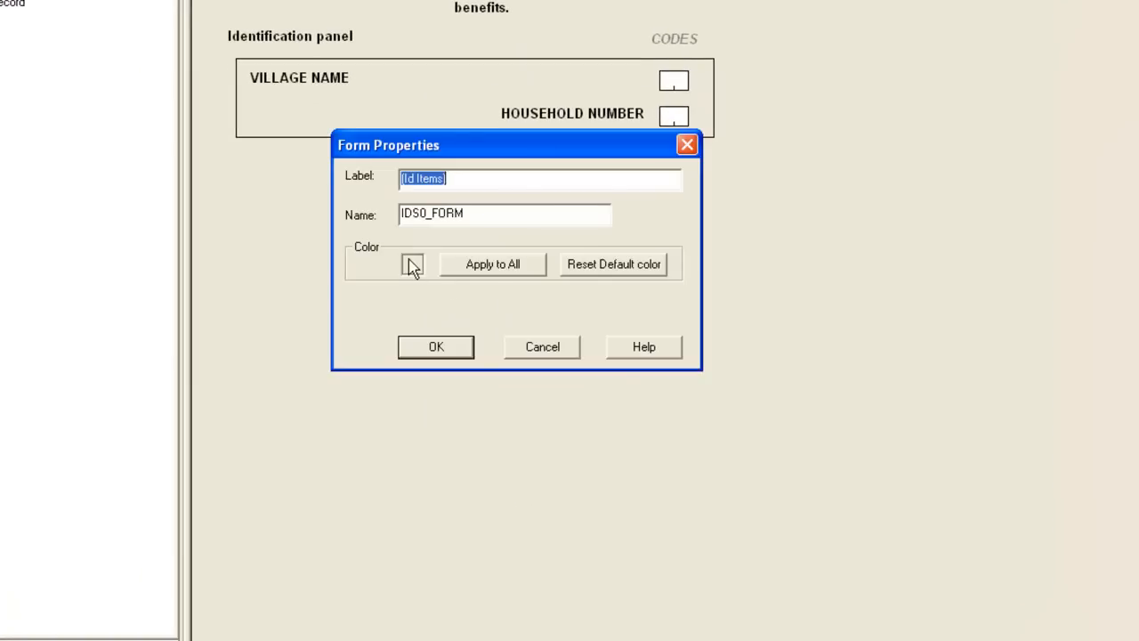
pyautogui.click(412, 263)
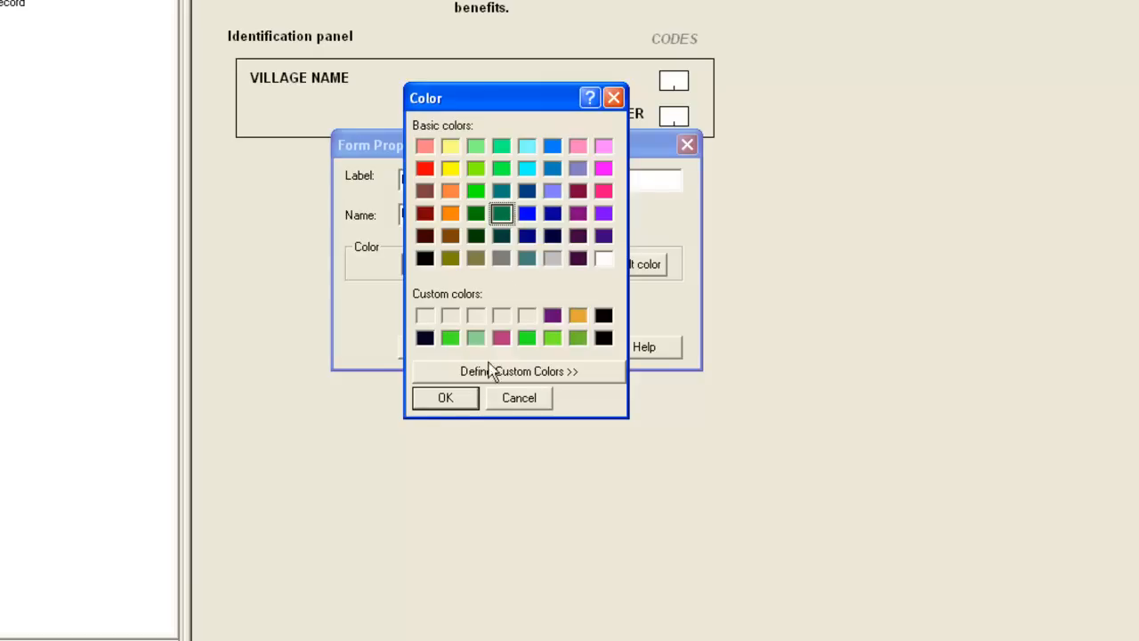
pyautogui.click(445, 396)
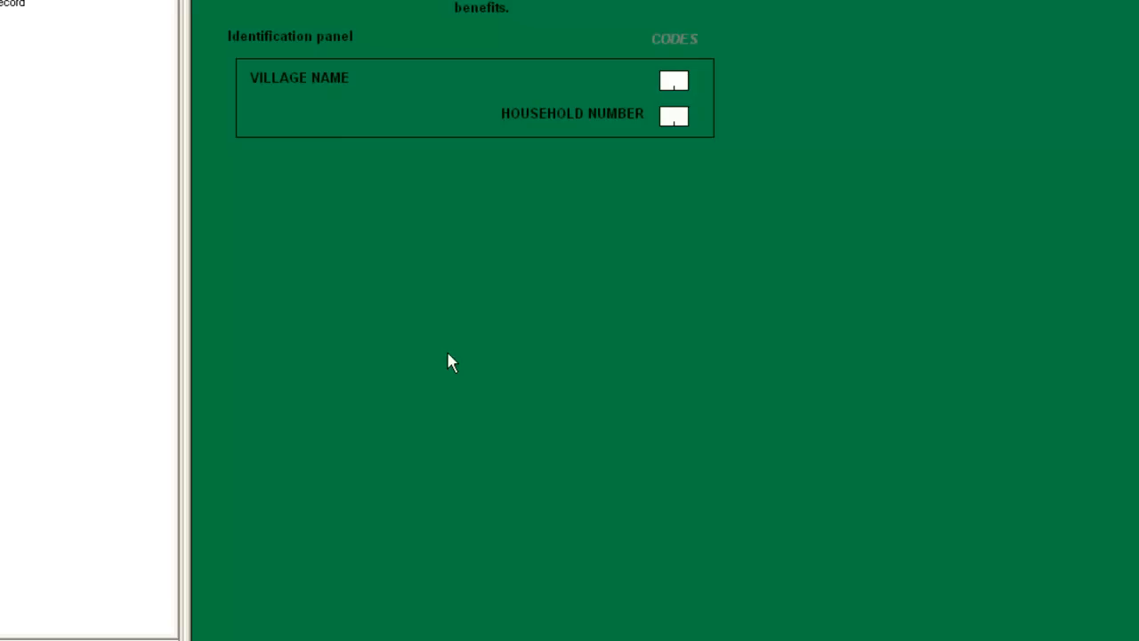
pyautogui.rightClick(449, 360)
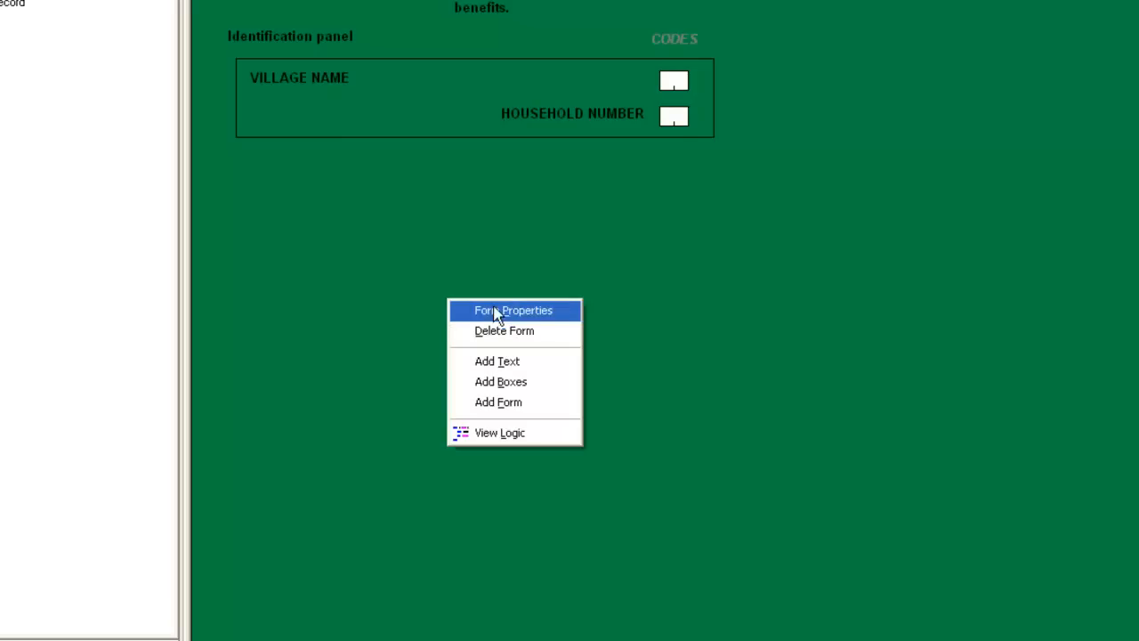
pyautogui.click(514, 311)
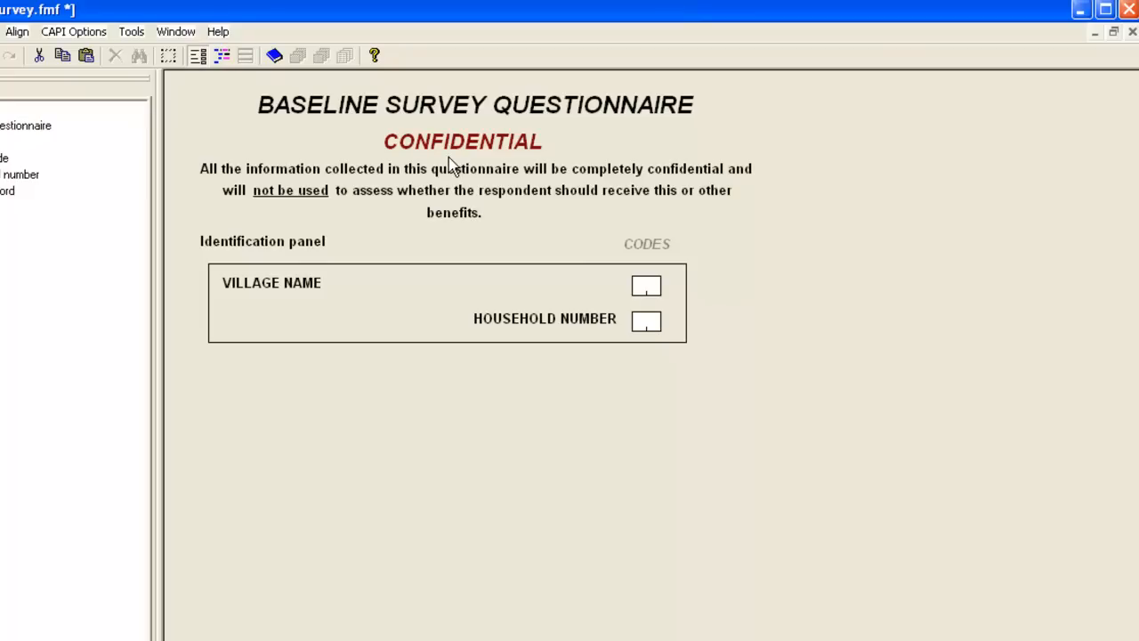
pyautogui.moveTo(451, 193)
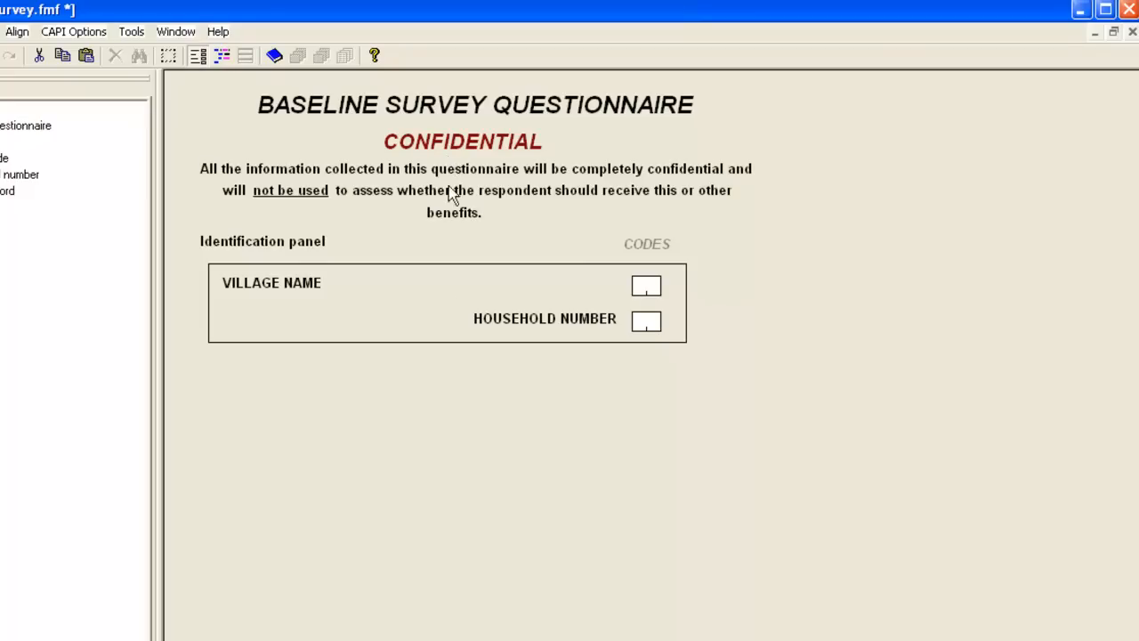
pyautogui.moveTo(448, 452)
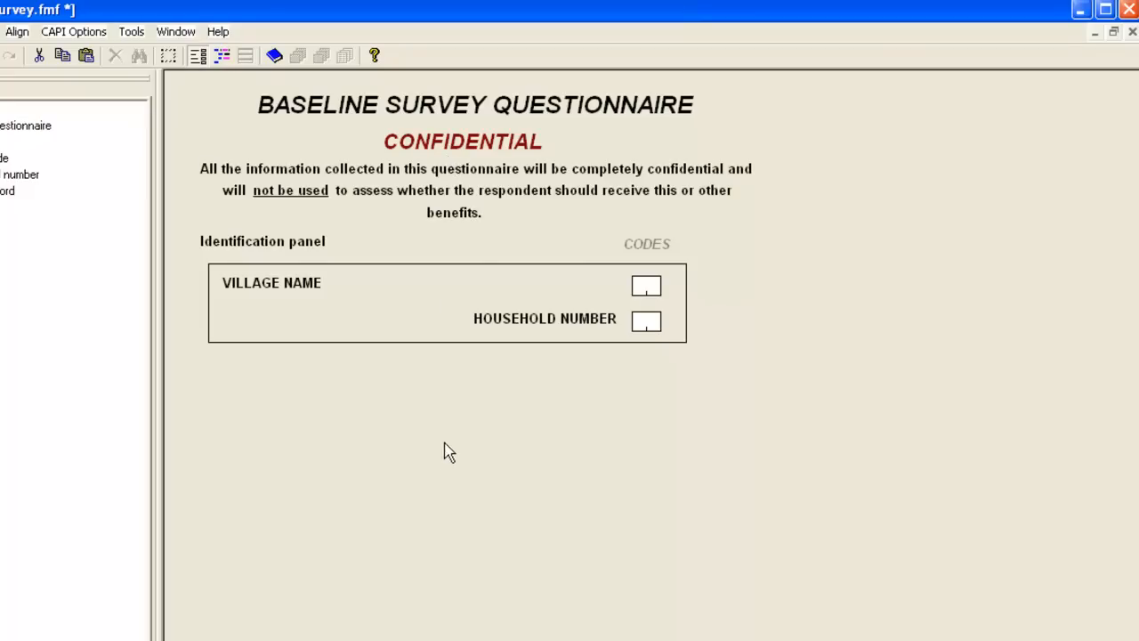
pyautogui.moveTo(498, 147)
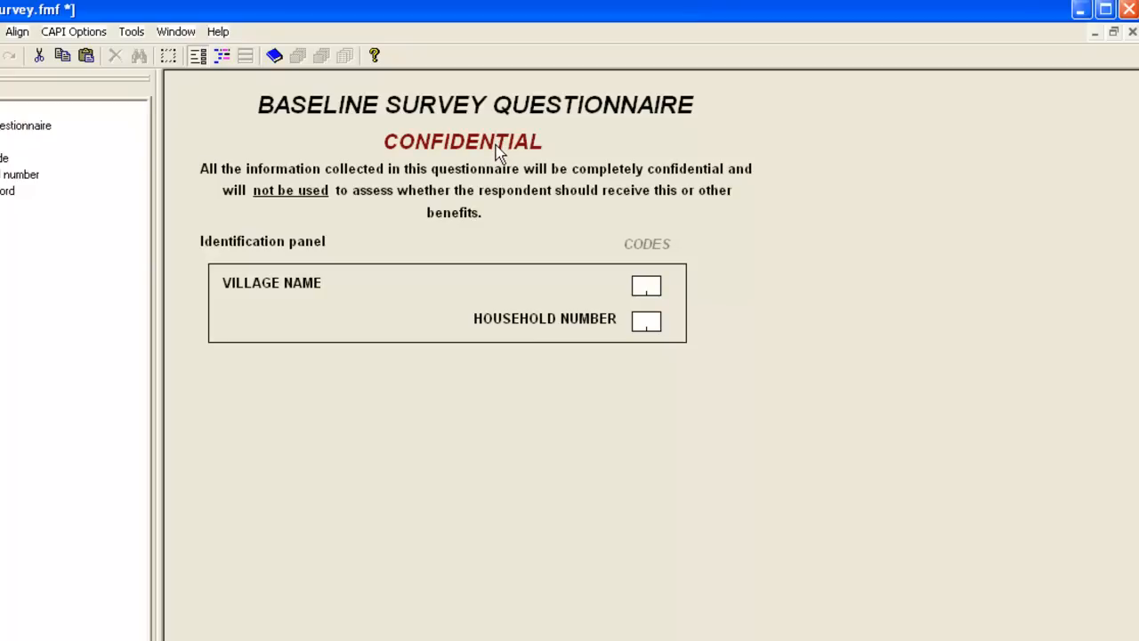
pyautogui.moveTo(282, 204)
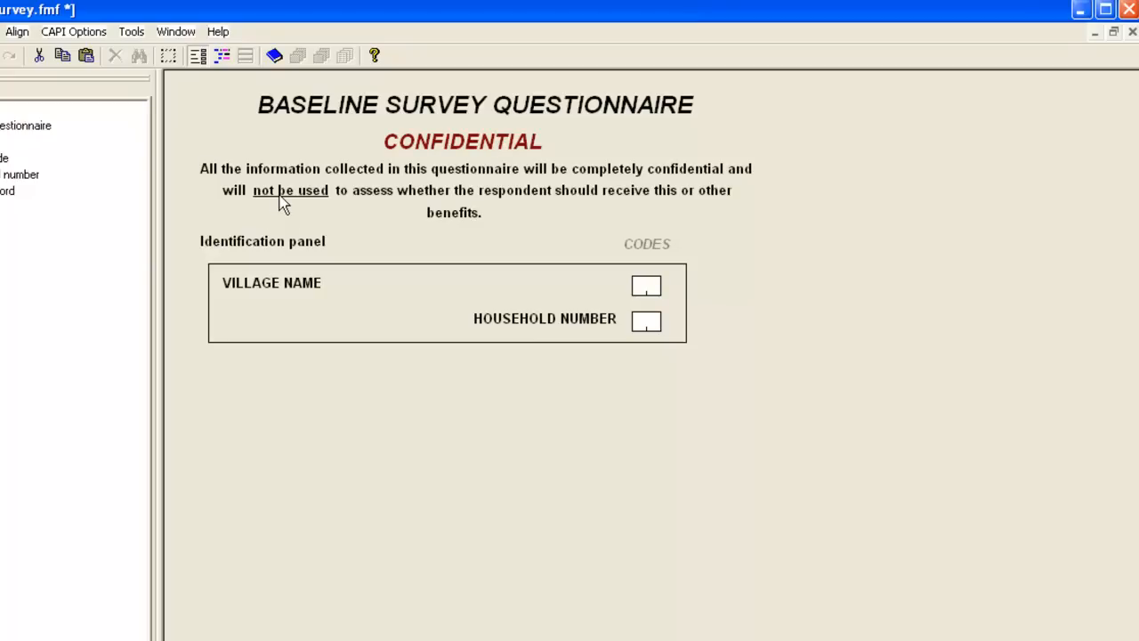
pyautogui.moveTo(278, 207)
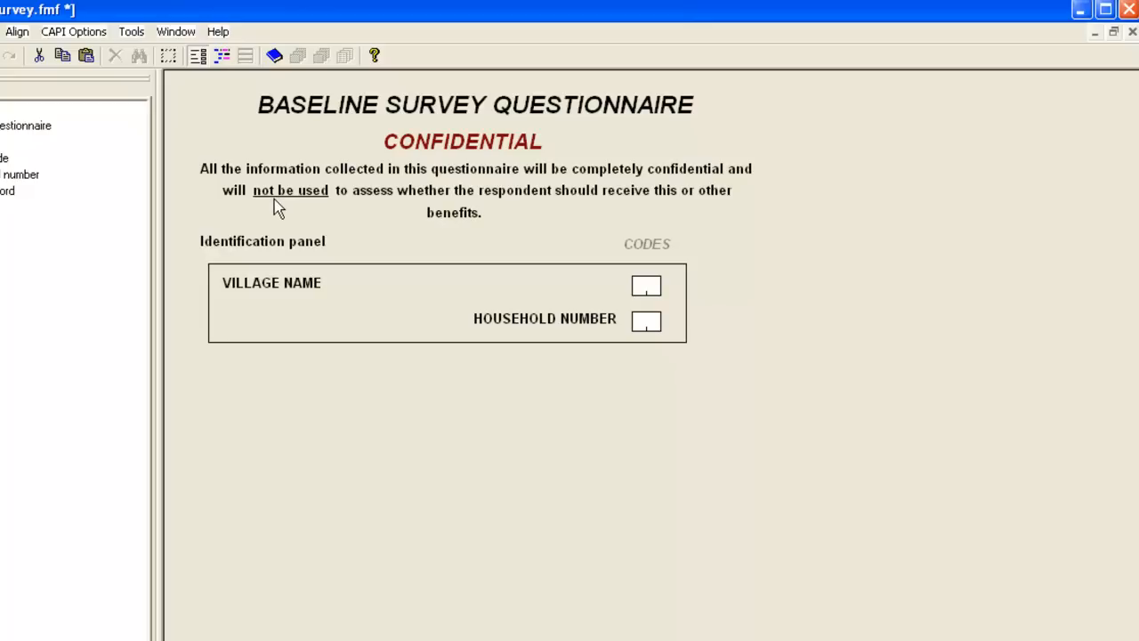
pyautogui.moveTo(293, 203)
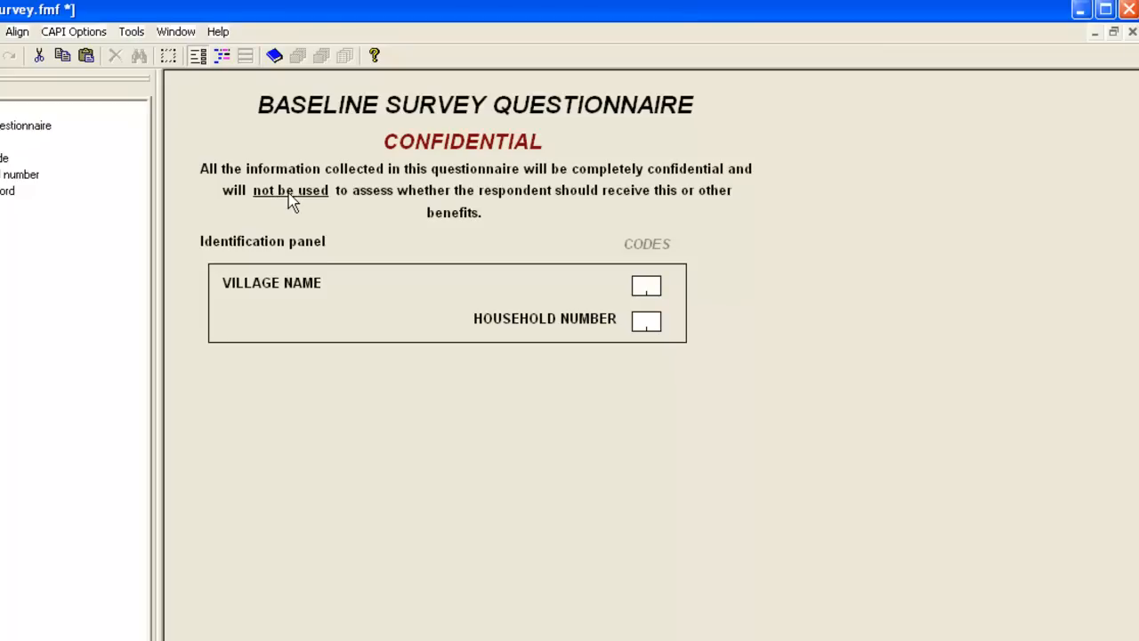
pyautogui.moveTo(504, 197)
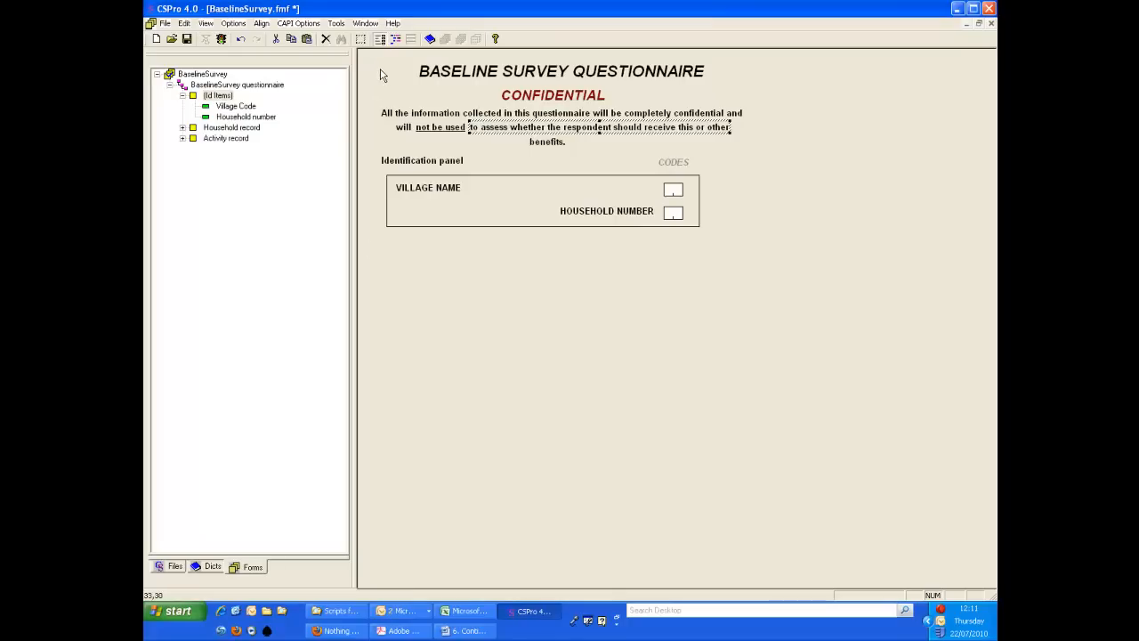
pyautogui.moveTo(712, 267)
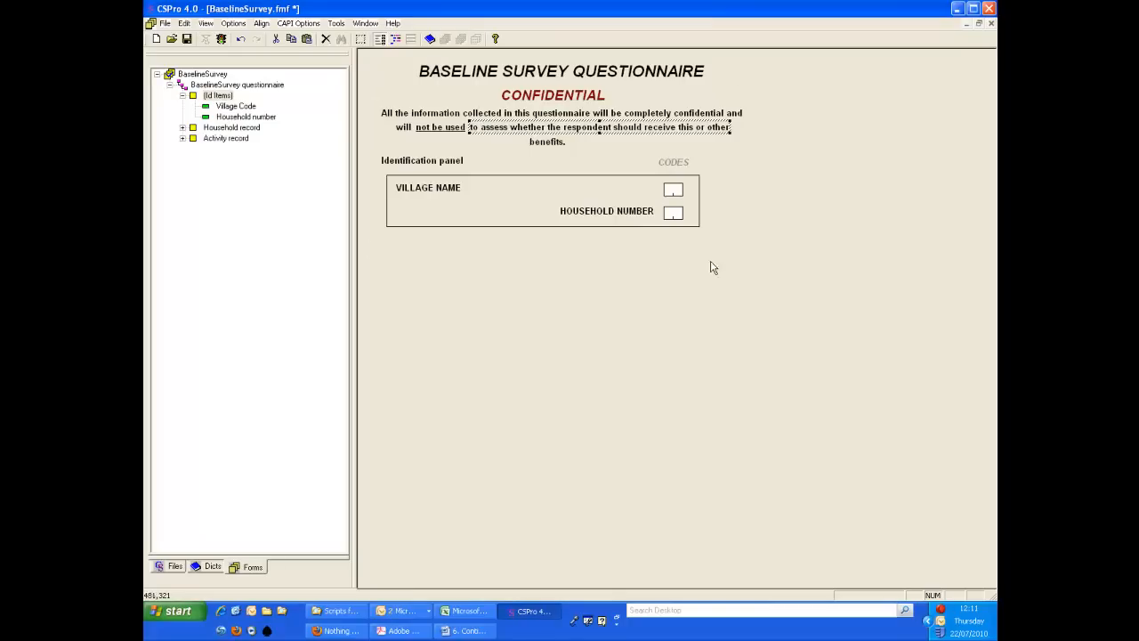
pyautogui.moveTo(660, 270)
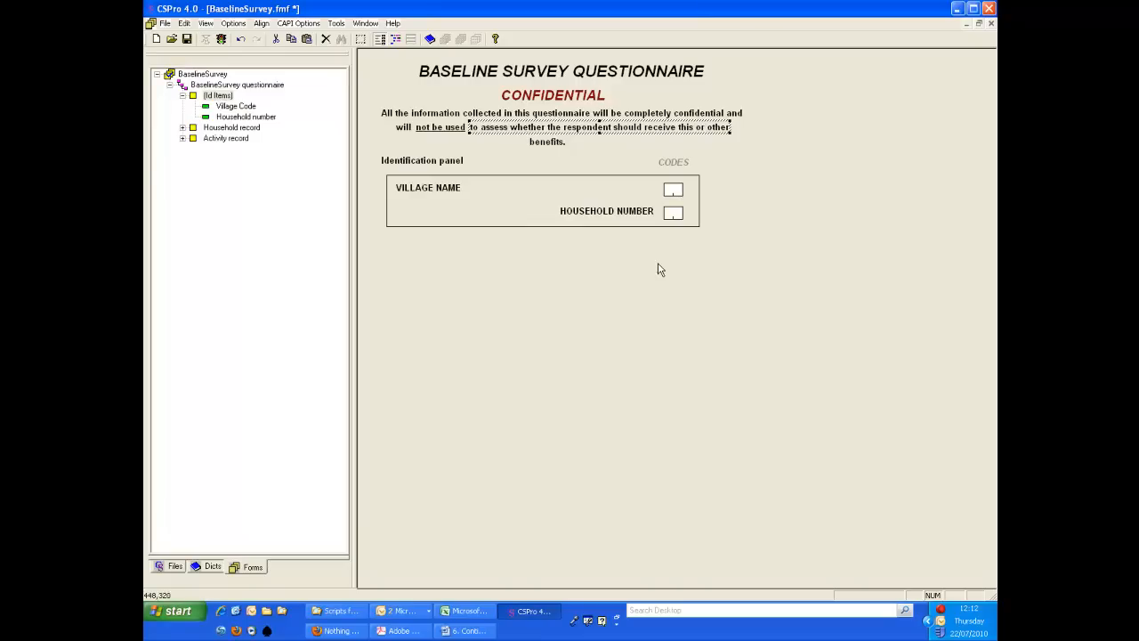
# Show the Household record form with Section 1: Household Information.
pyautogui.click(231, 127)
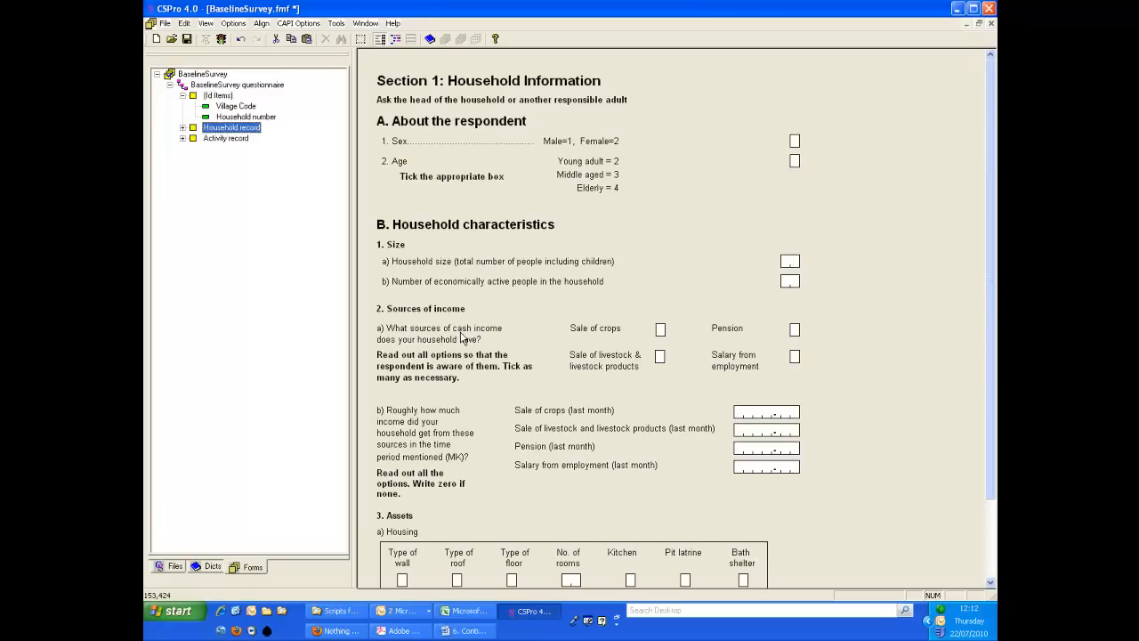
pyautogui.moveTo(444, 296)
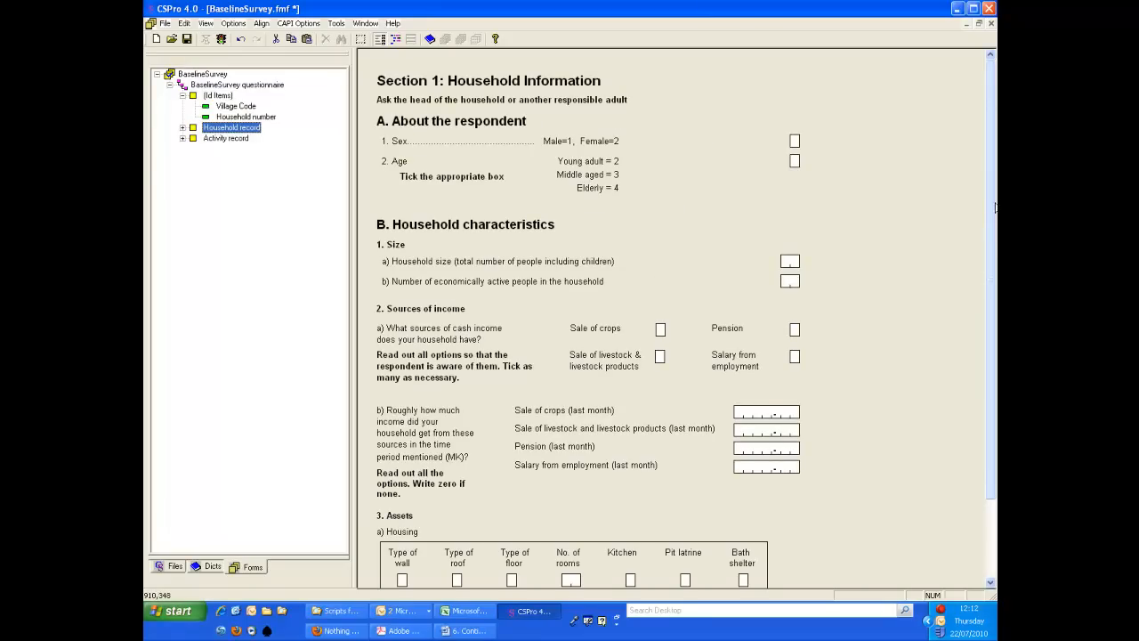
# Drag sections B and A of Section 1 lower on the Household form, leaving space at the top.
pyautogui.scroll(-3)
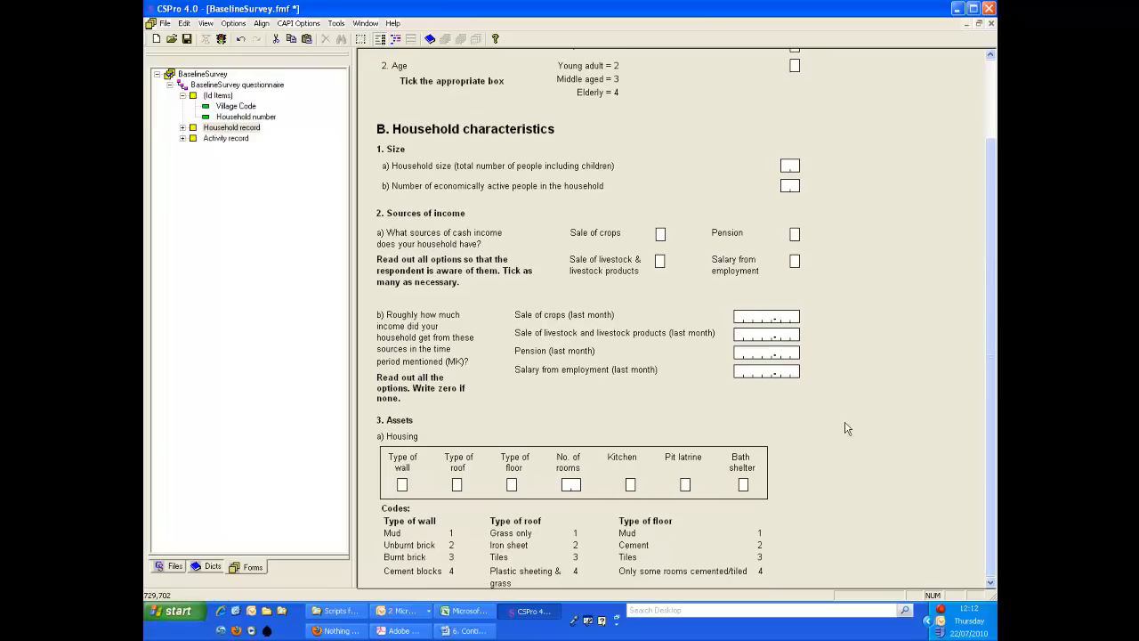
pyautogui.click(436, 412)
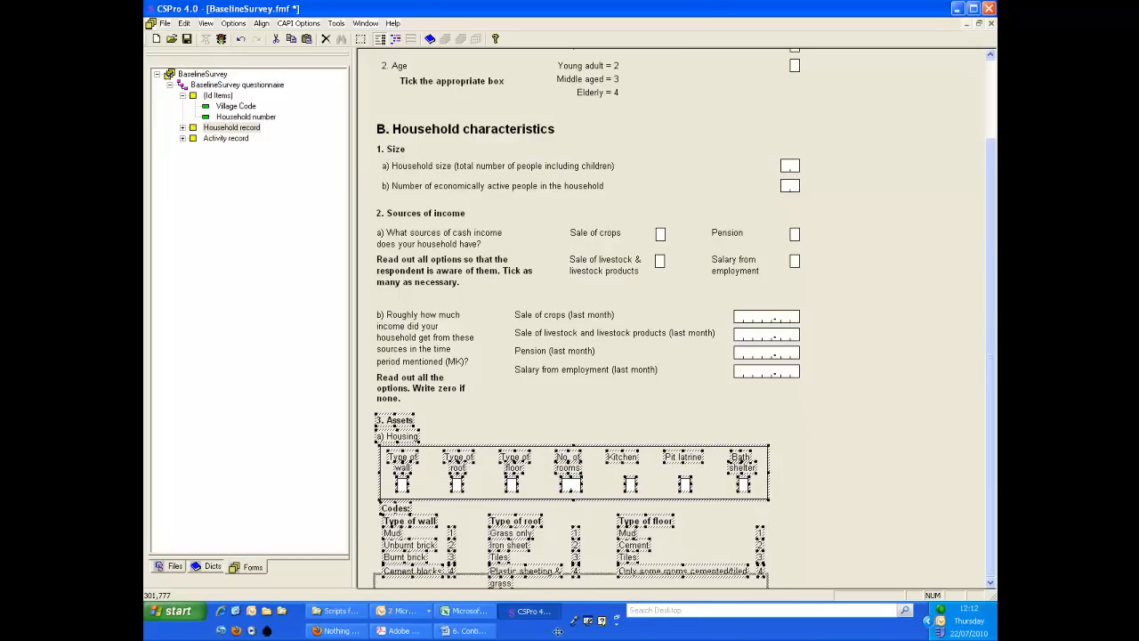
pyautogui.scroll(-3)
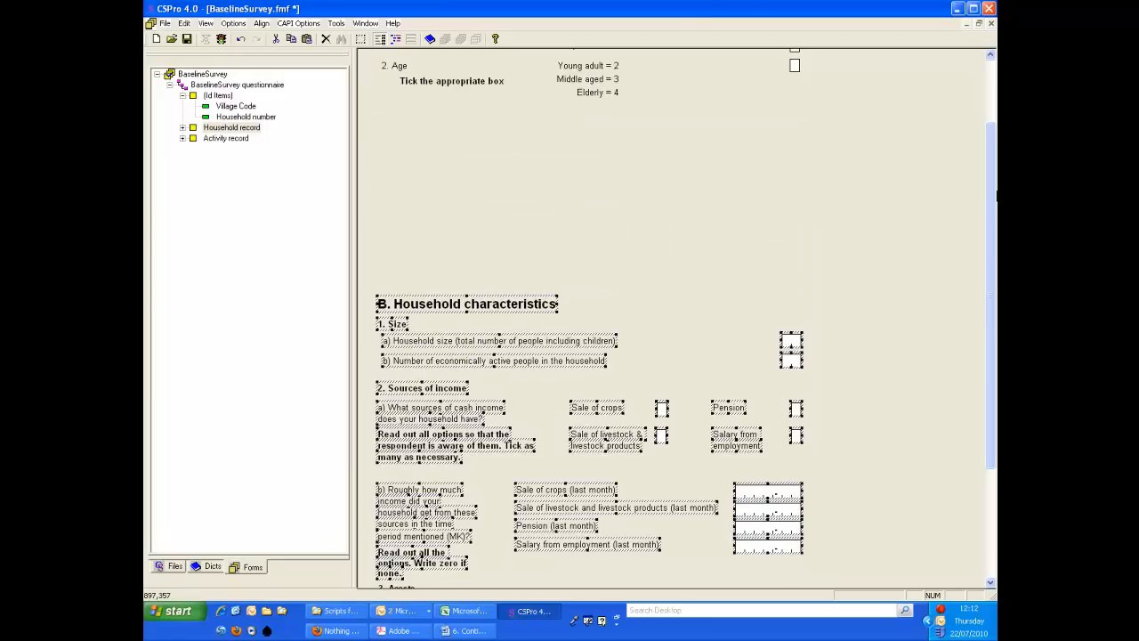
pyautogui.scroll(3)
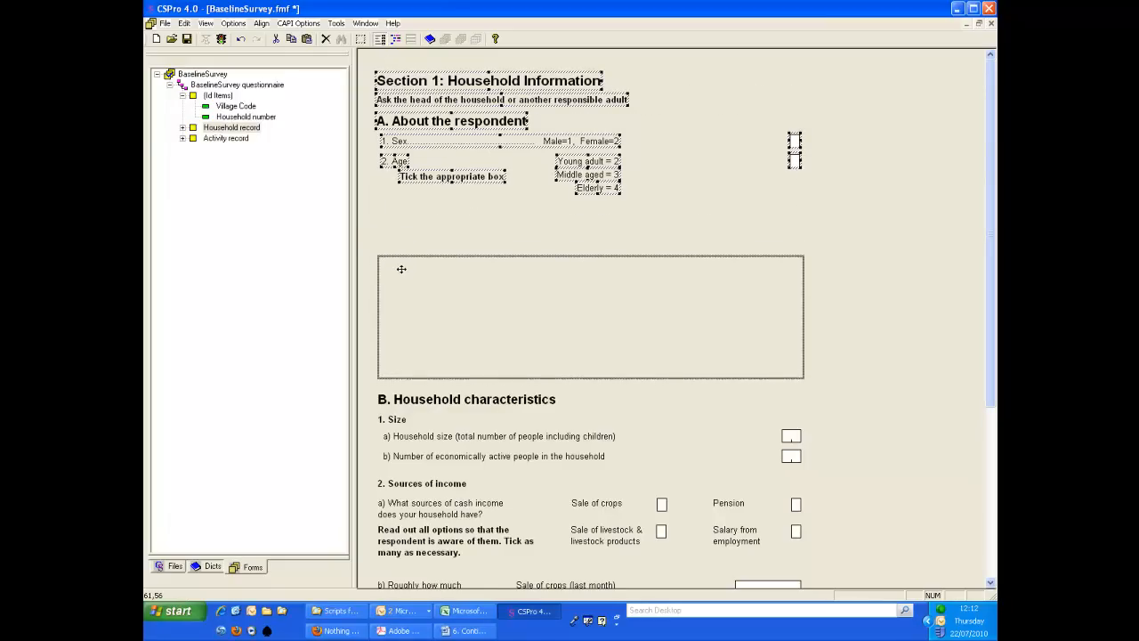
pyautogui.click(232, 127)
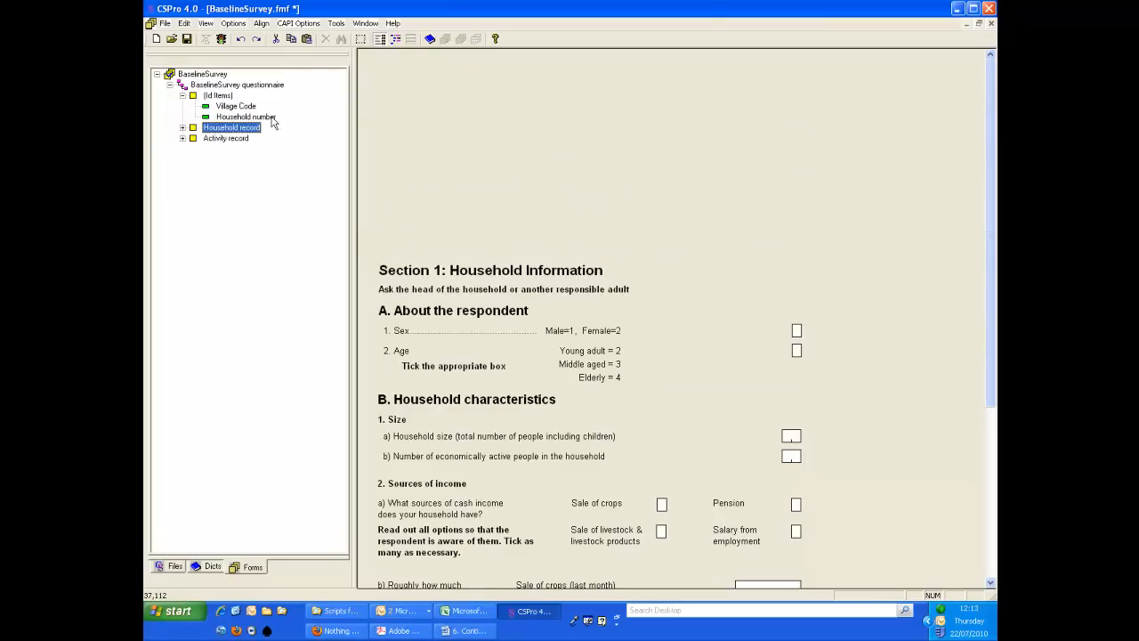
# Move the identification panel above Section 1 on the Household form, leaving Id Items empty.
pyautogui.click(218, 96)
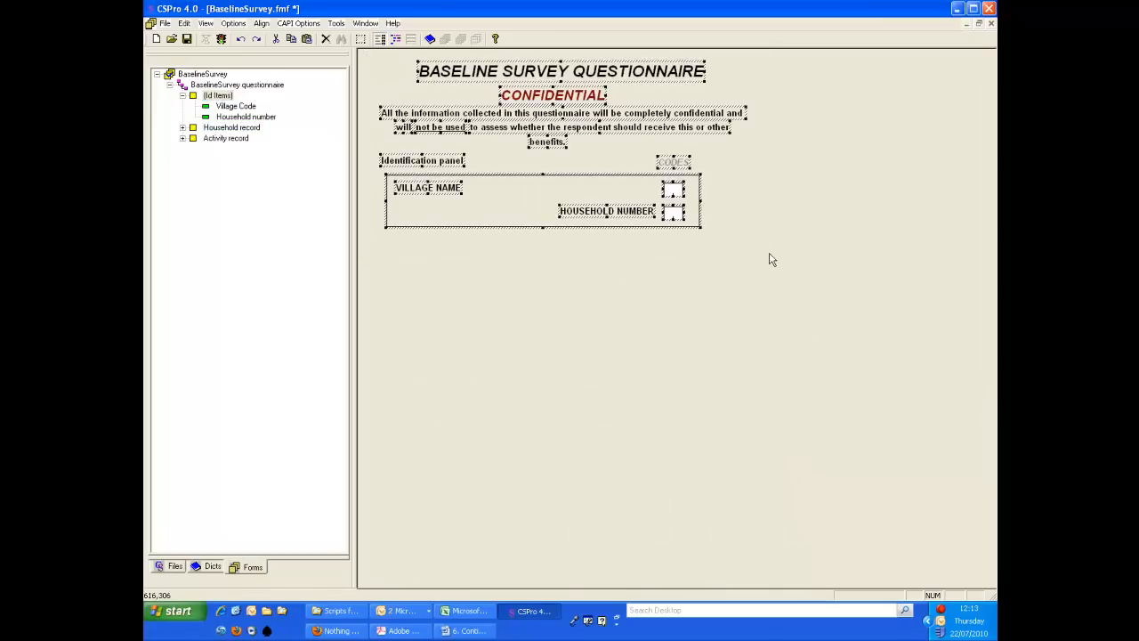
pyautogui.moveTo(421, 298)
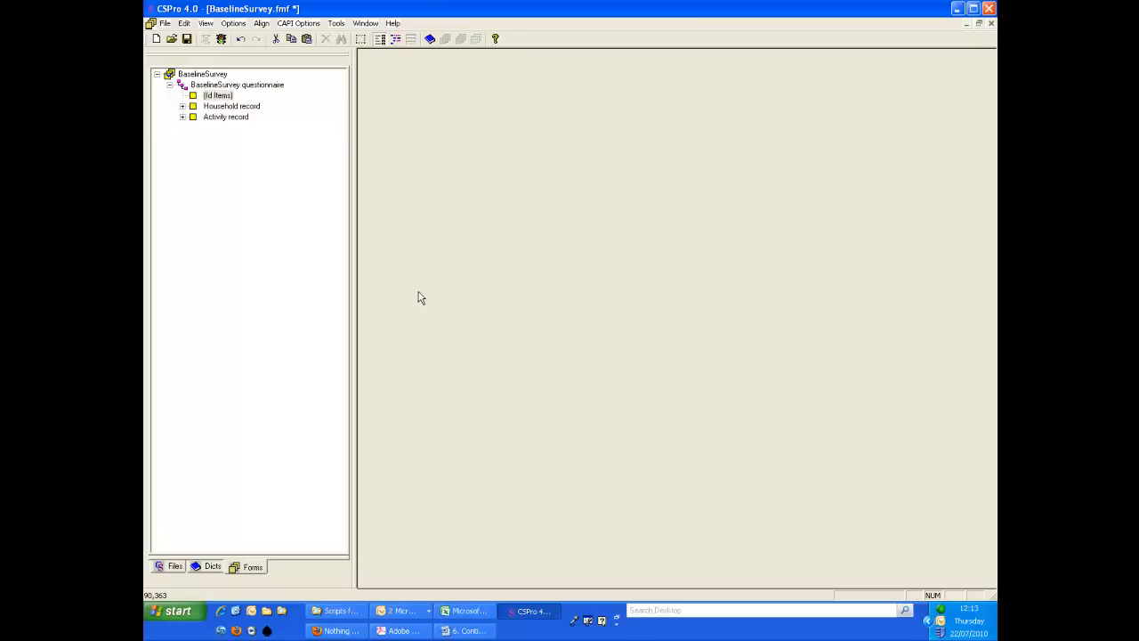
pyautogui.click(231, 106)
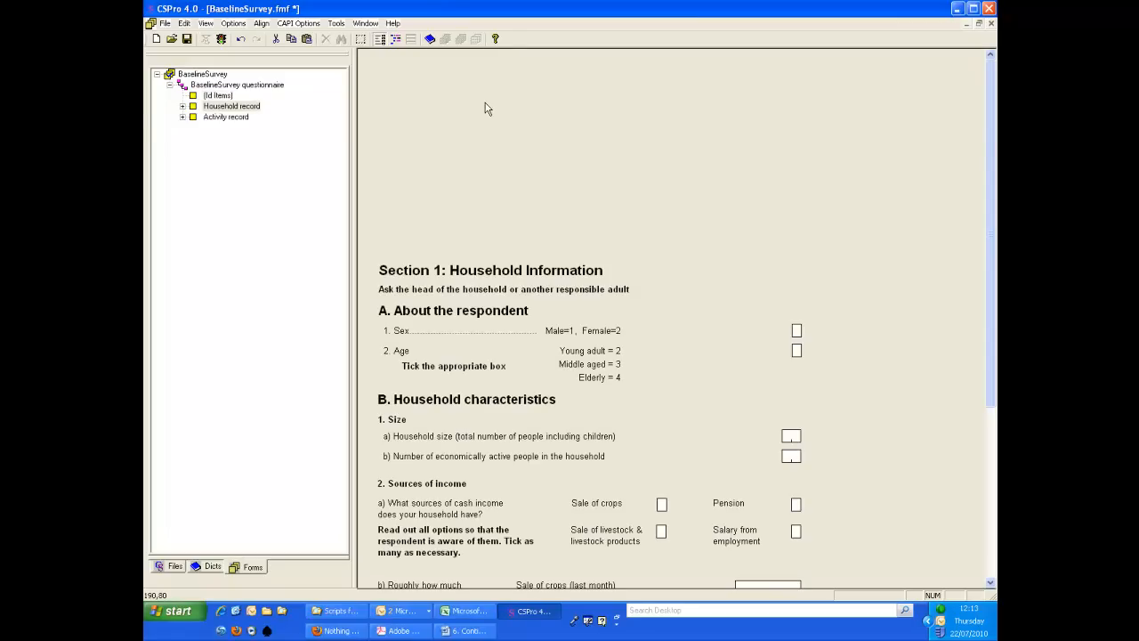
pyautogui.click(182, 106)
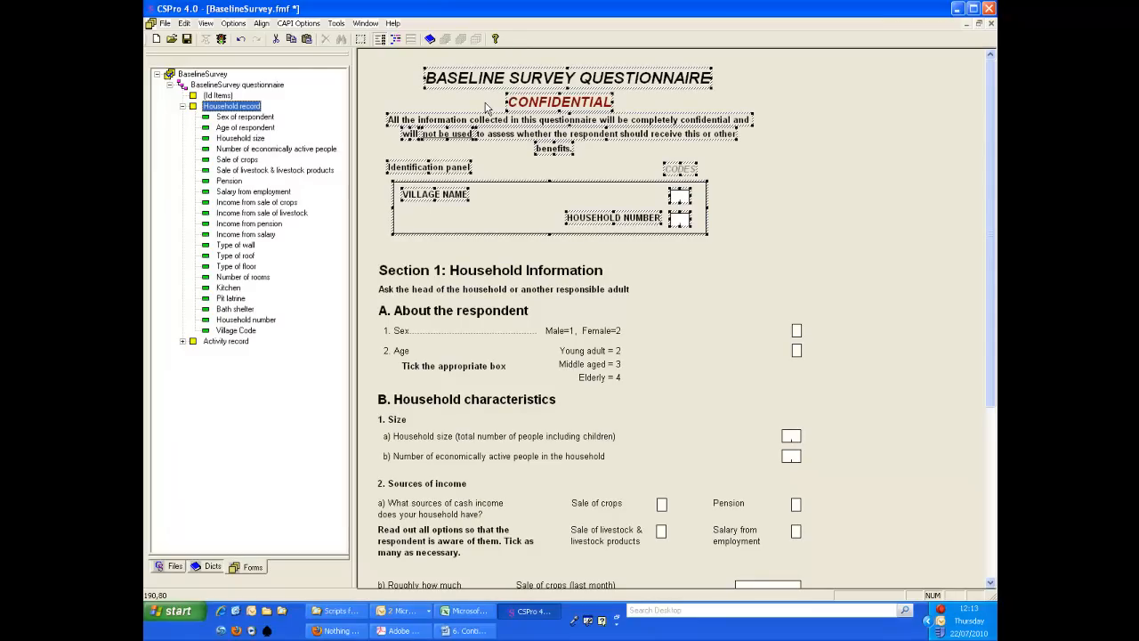
pyautogui.moveTo(474, 99)
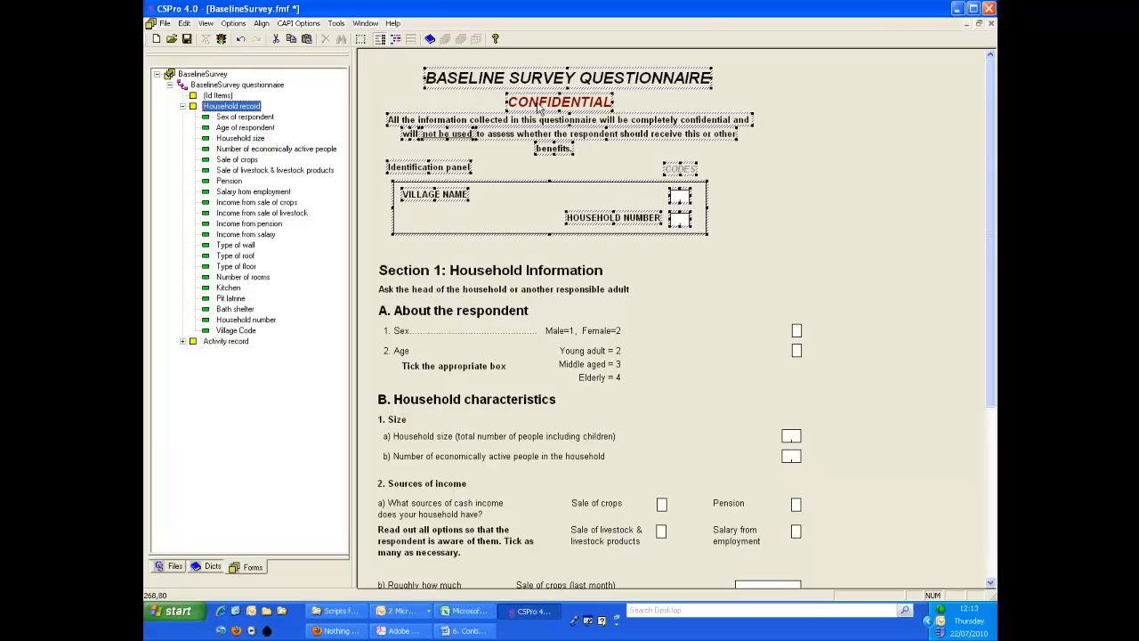
pyautogui.click(218, 95)
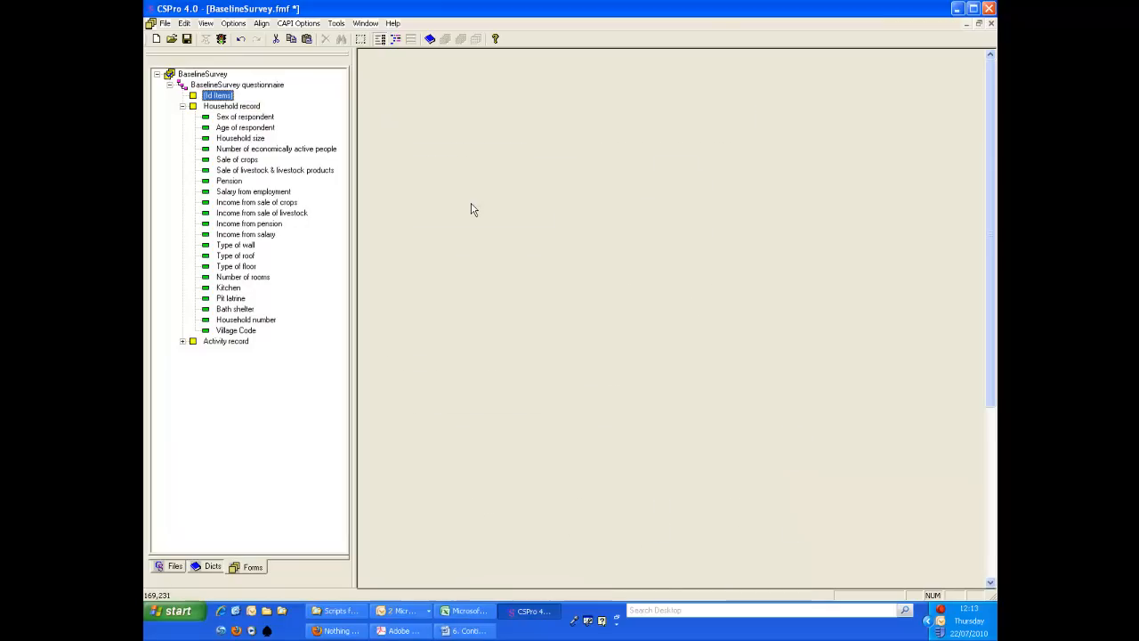
pyautogui.moveTo(463, 198)
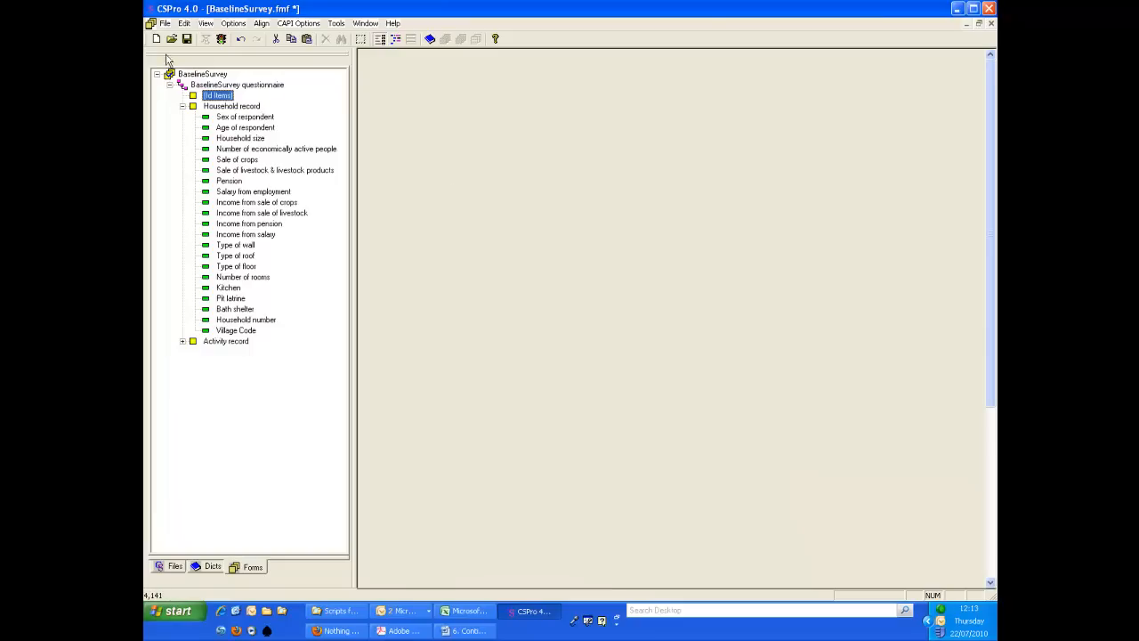
pyautogui.moveTo(187, 38)
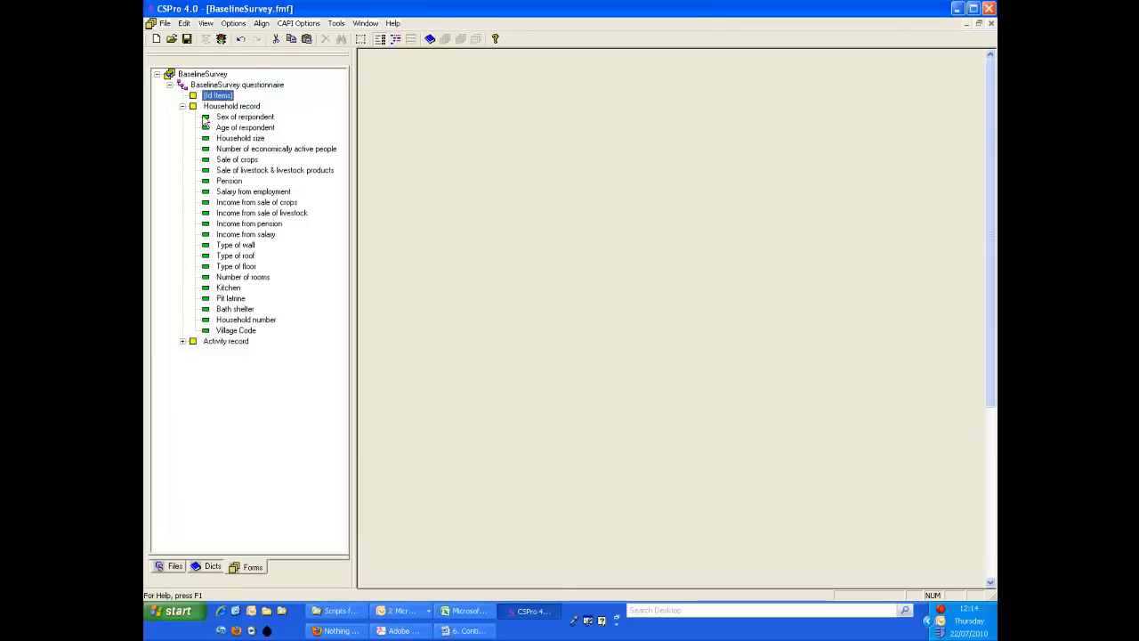
# Delete the now-empty Id Items form so Household record comes first.
pyautogui.rightClick(435, 127)
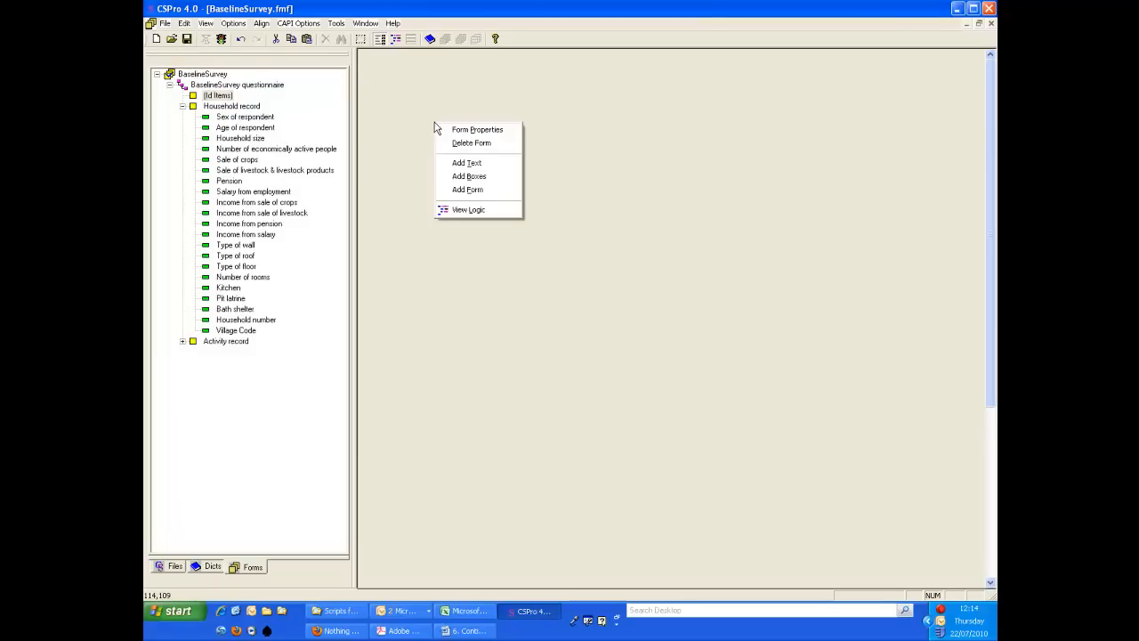
pyautogui.moveTo(471, 144)
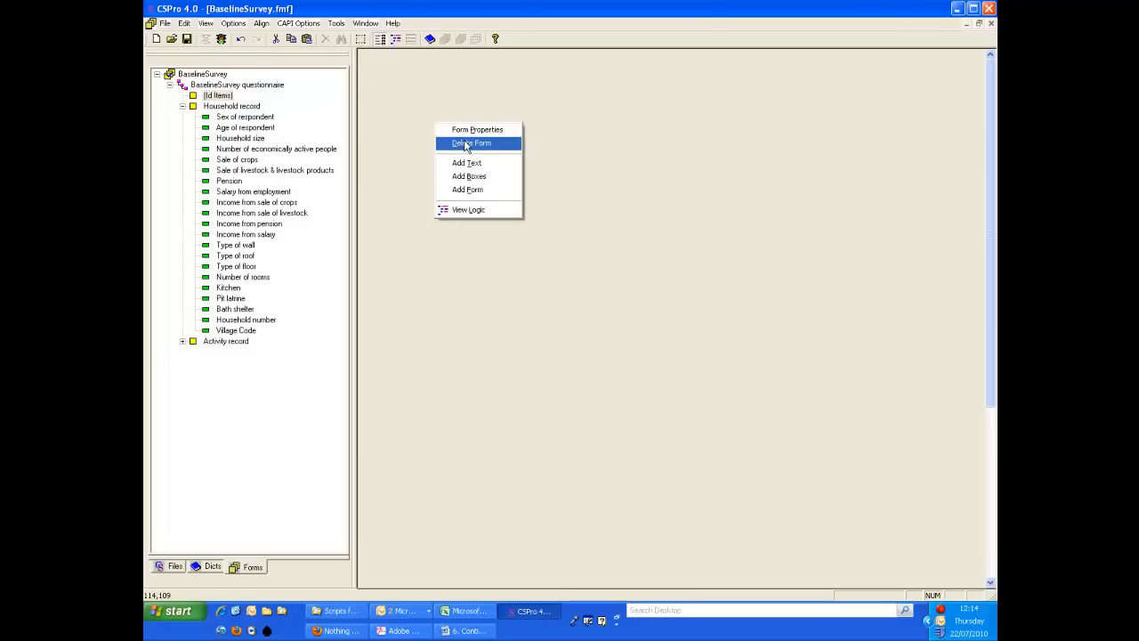
pyautogui.click(472, 142)
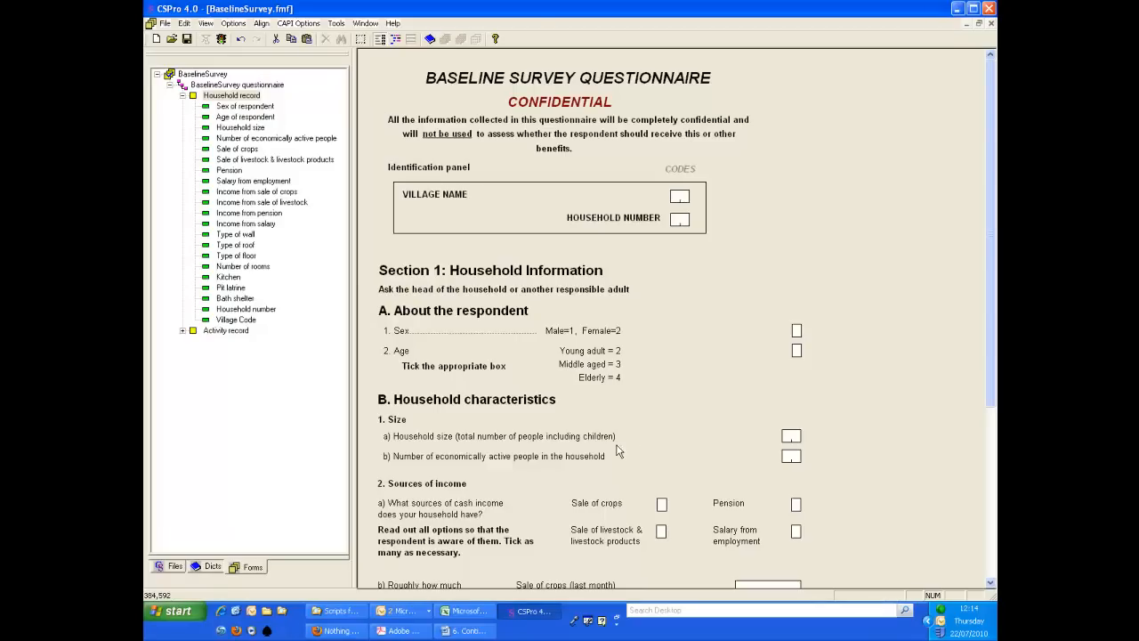
pyautogui.moveTo(632, 398)
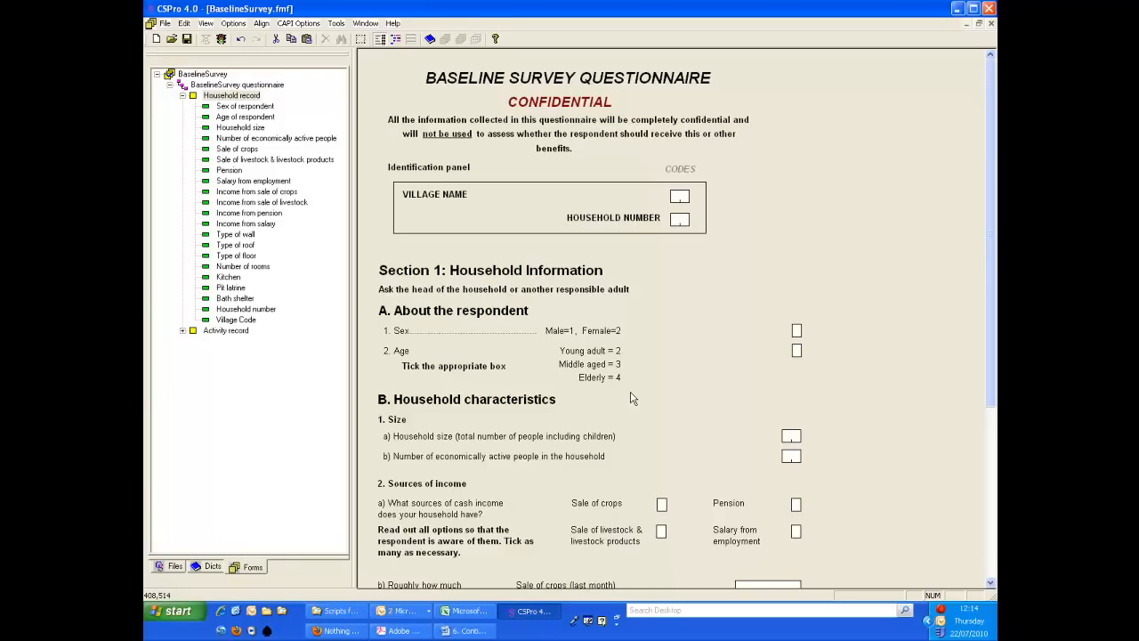
pyautogui.moveTo(664, 339)
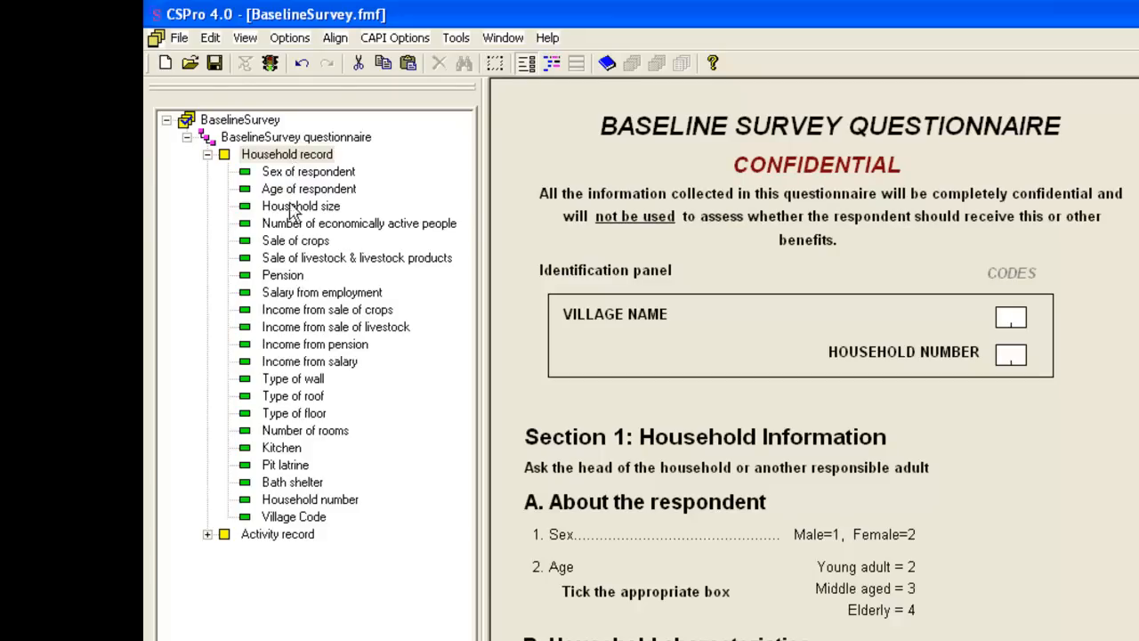
pyautogui.moveTo(298, 484)
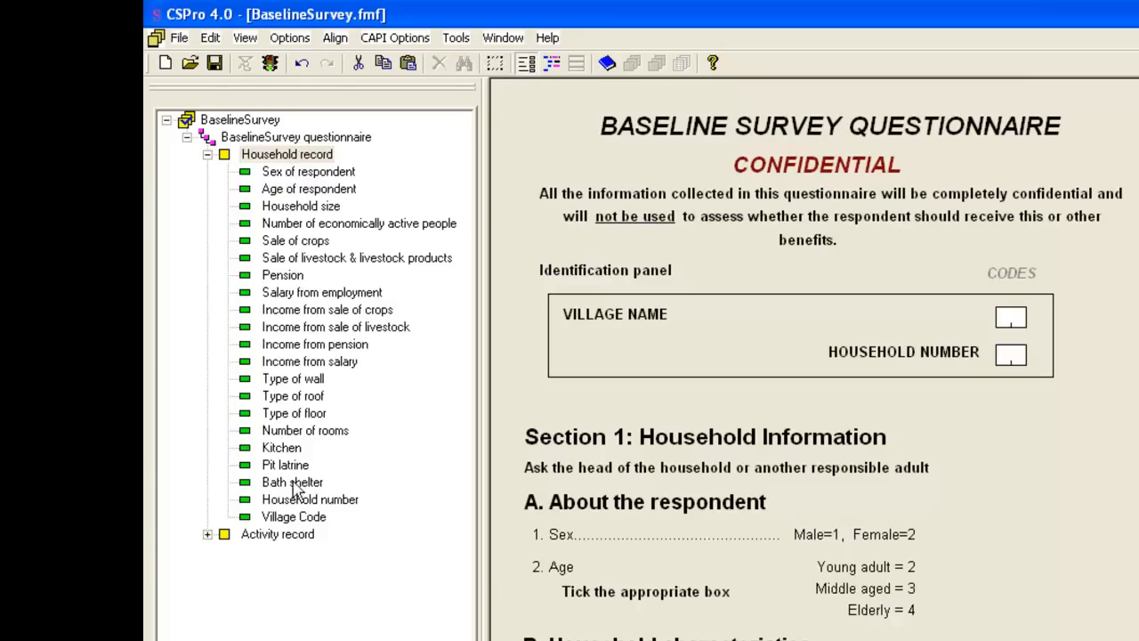
pyautogui.moveTo(296, 464)
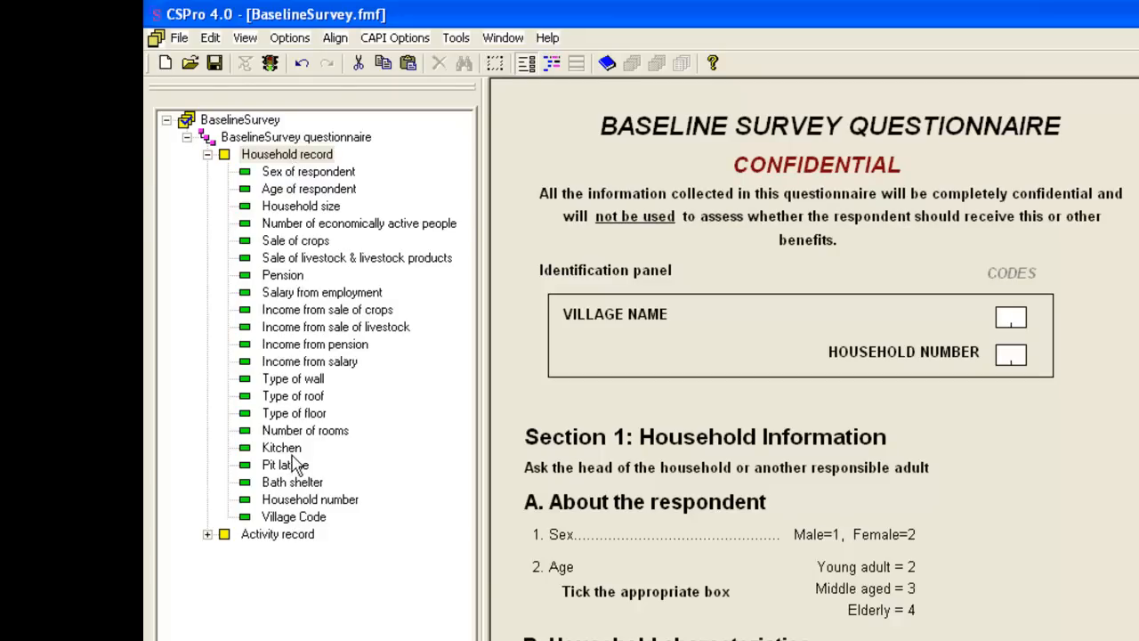
pyautogui.moveTo(307, 502)
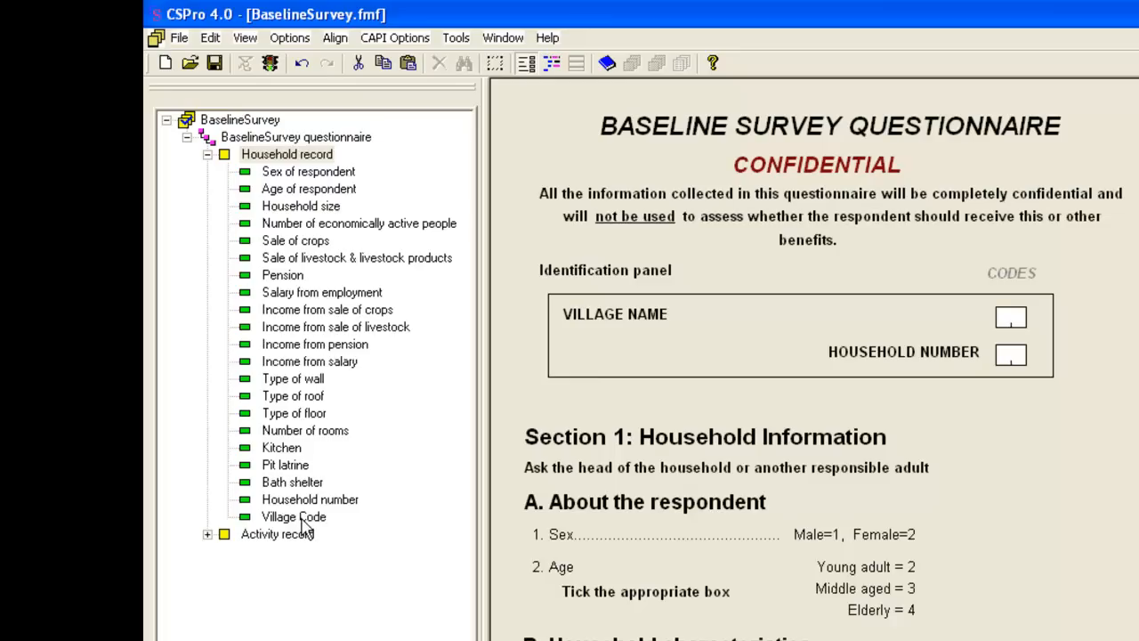
# Drag Village Code to the top of Household record and Household number just below it.
pyautogui.click(294, 517)
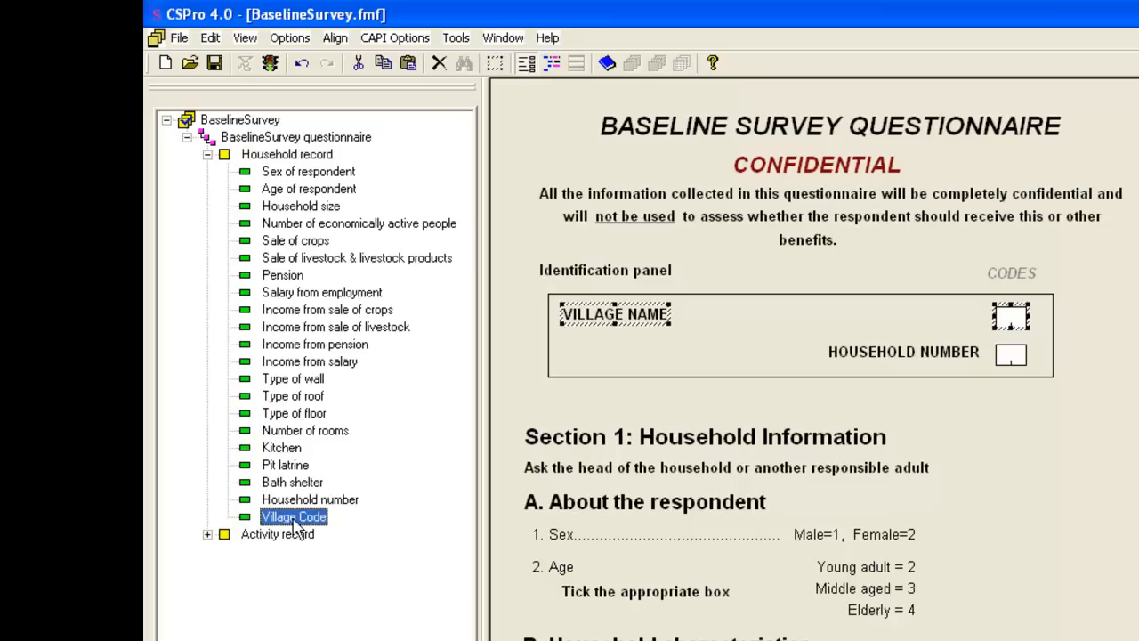
pyautogui.click(308, 188)
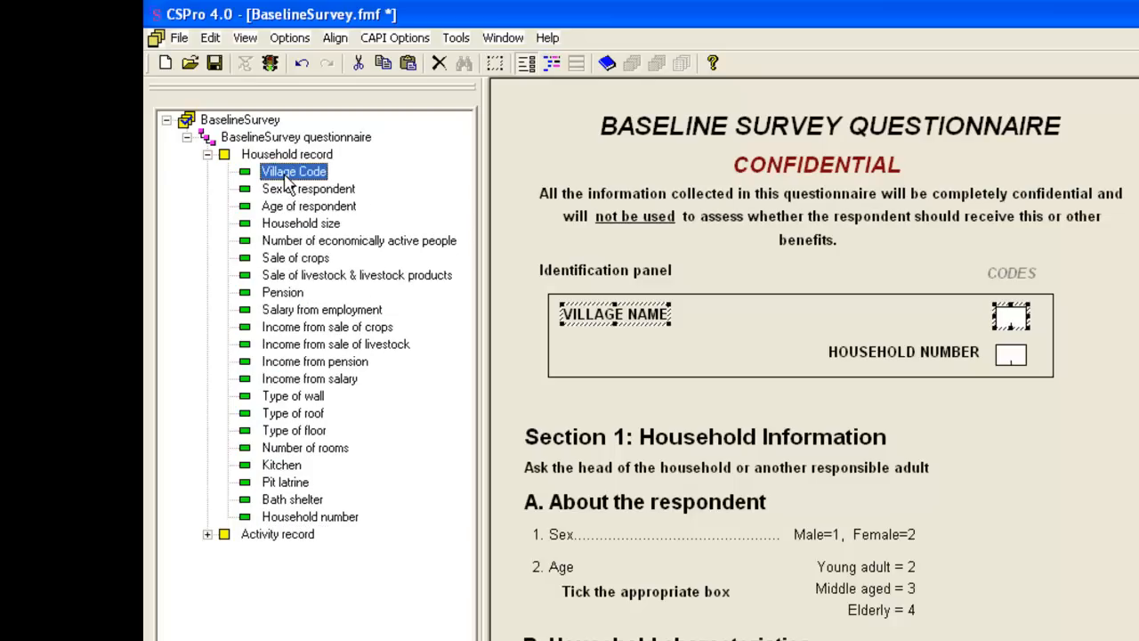
pyautogui.moveTo(297, 530)
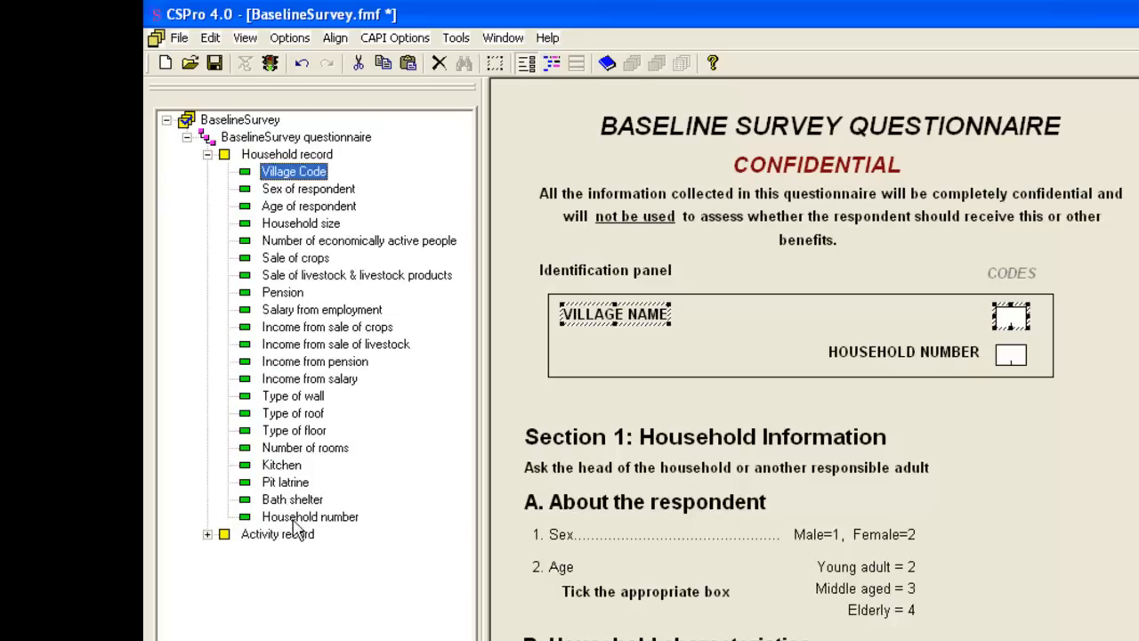
pyautogui.click(305, 447)
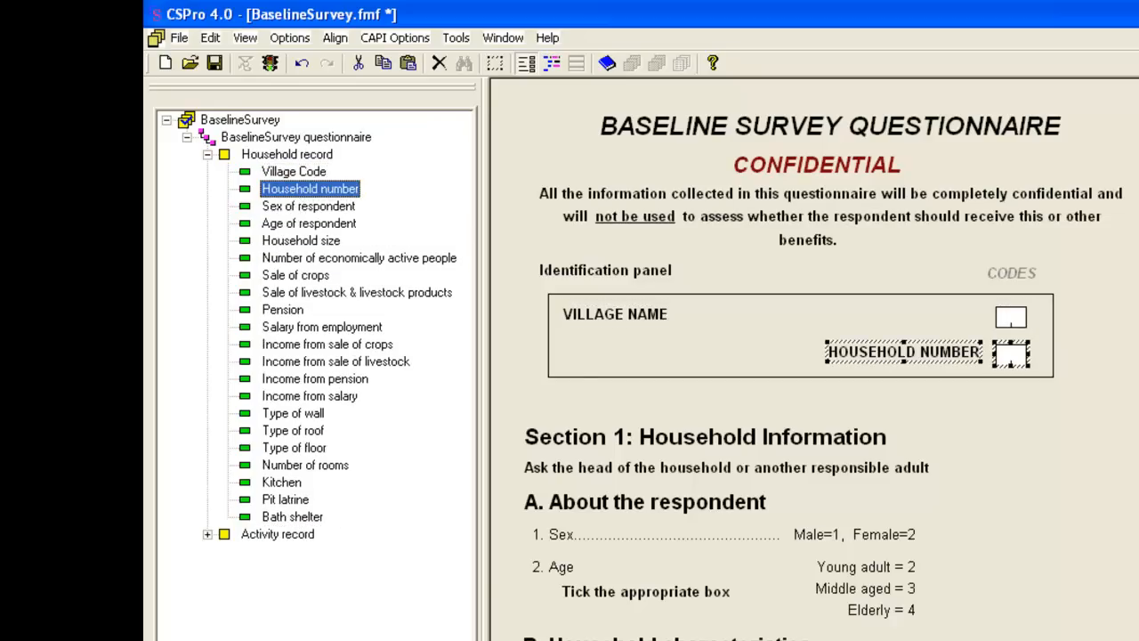
pyautogui.moveTo(376, 301)
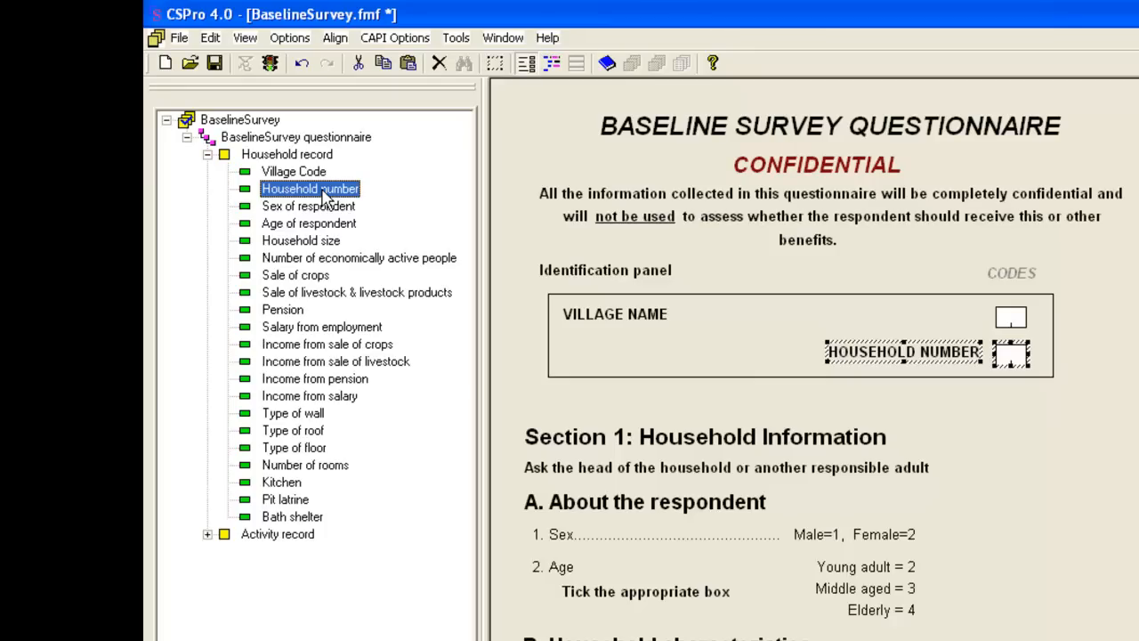
pyautogui.moveTo(327, 209)
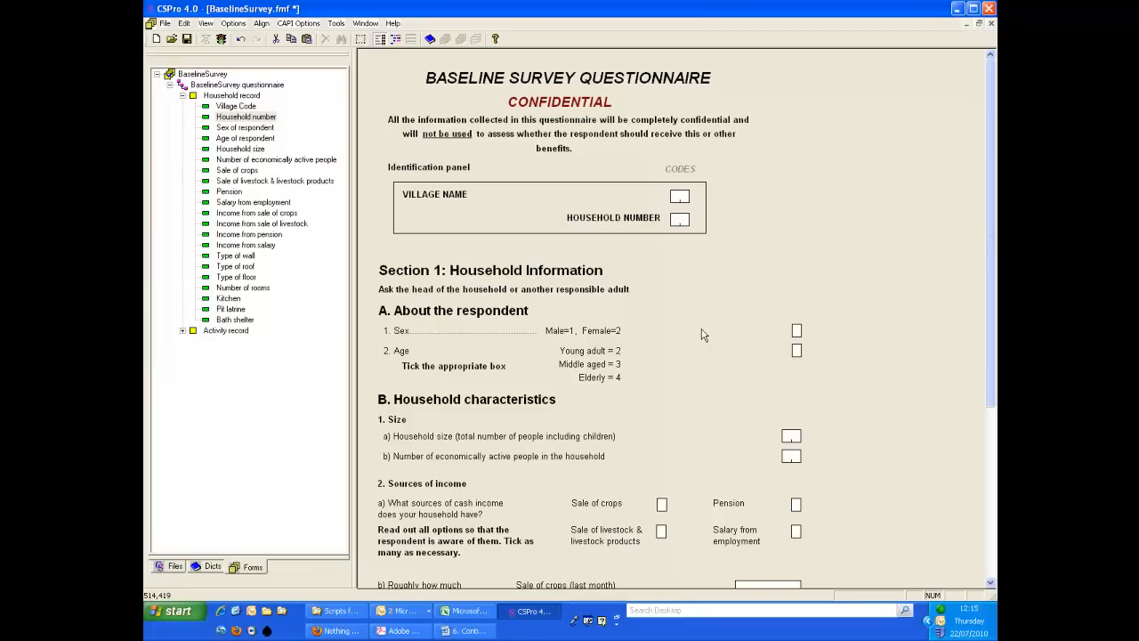
pyautogui.moveTo(662, 280)
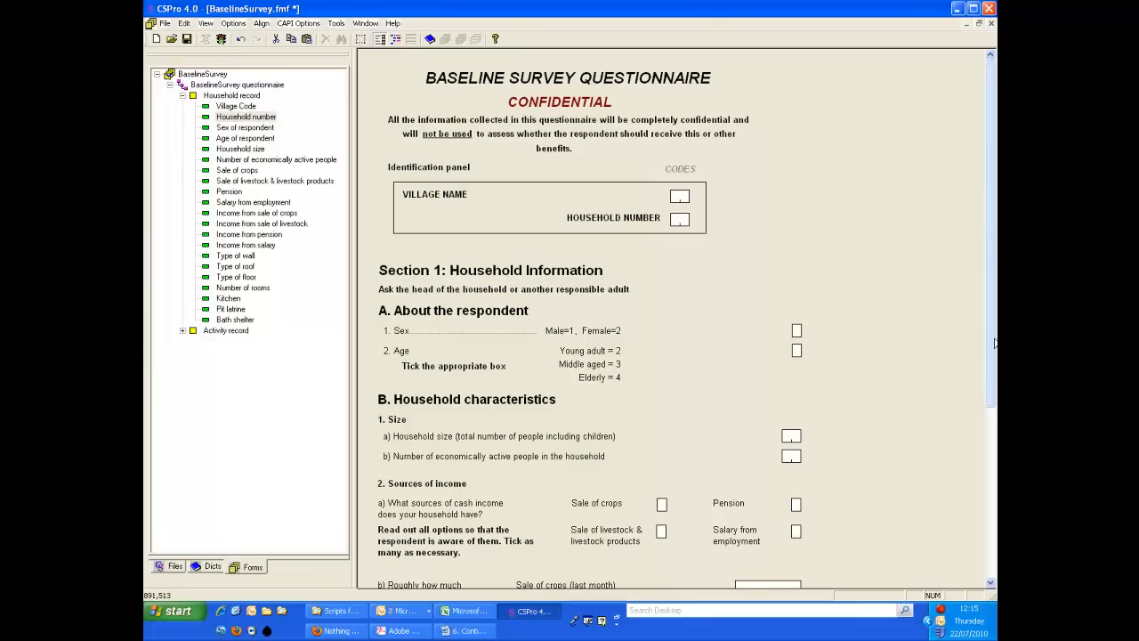
pyautogui.scroll(-3)
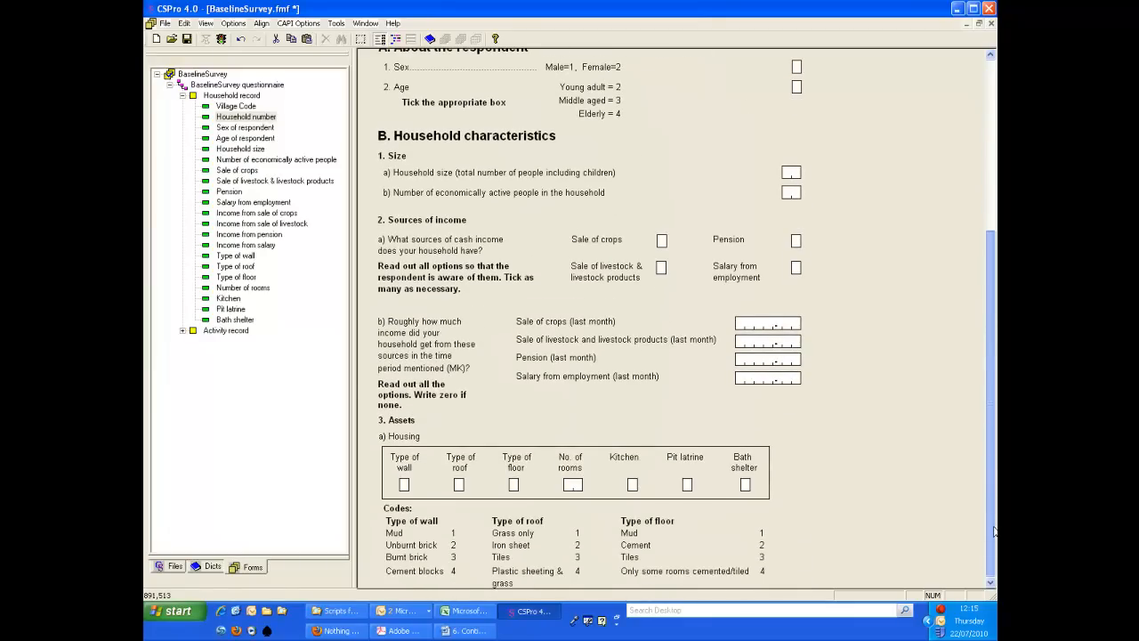
pyautogui.scroll(3)
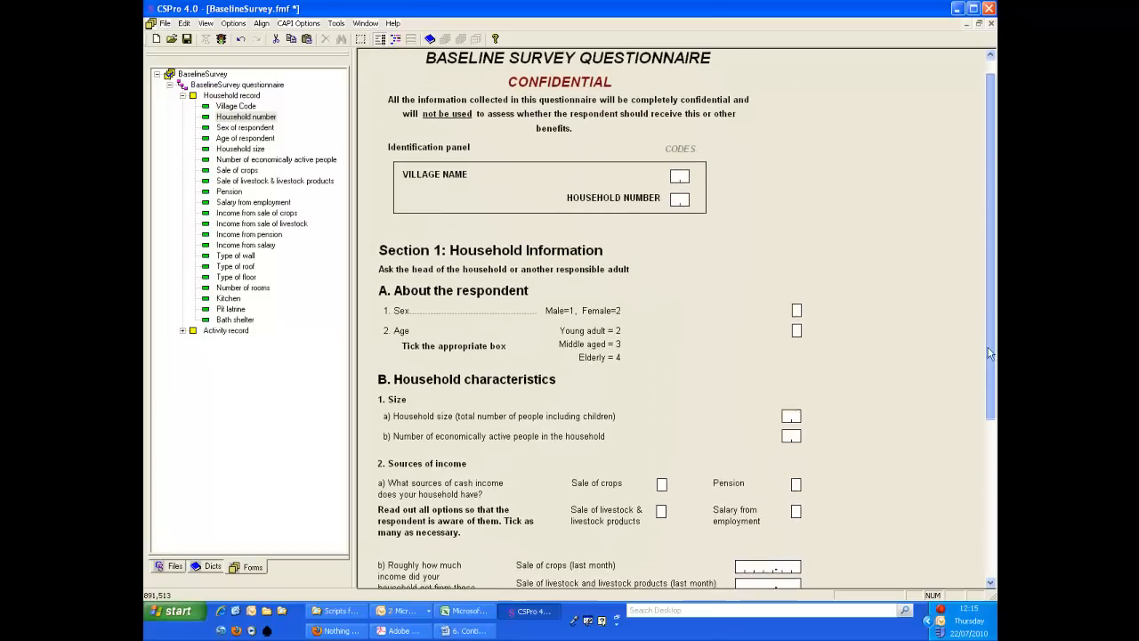
pyautogui.scroll(3)
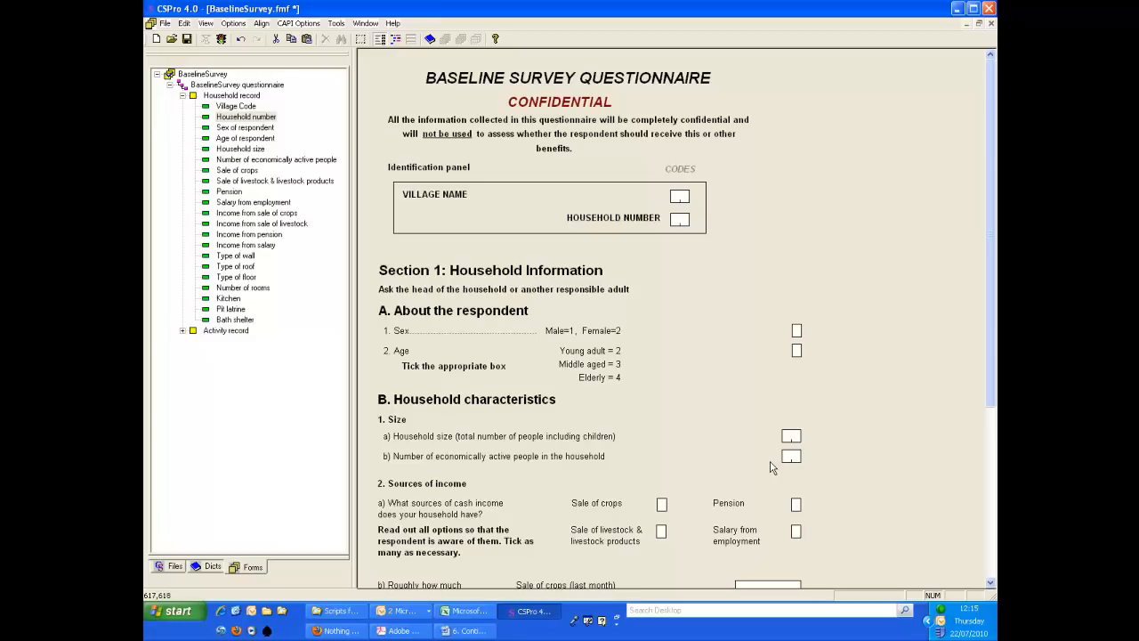